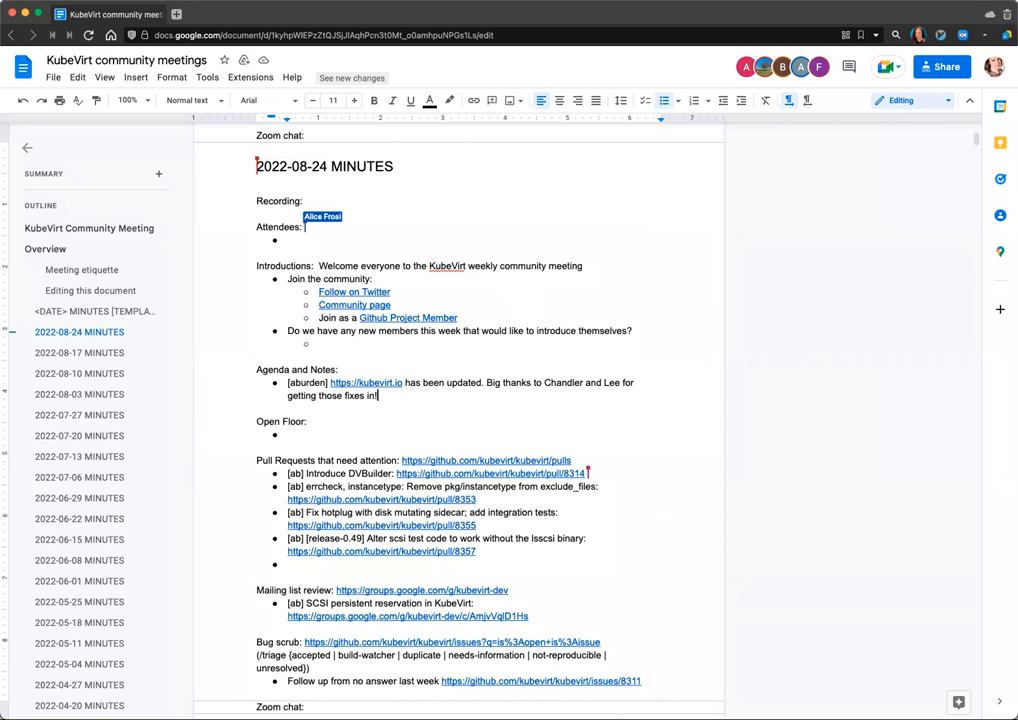
{"action": "type", "text": "afrost"}
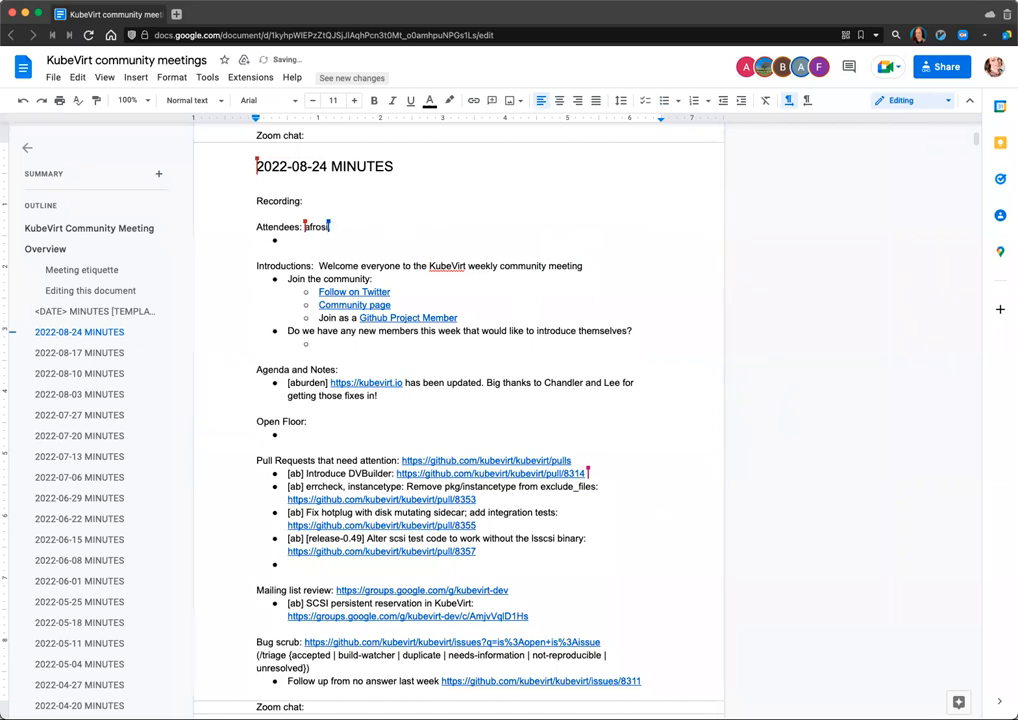
{"action": "type", "text": "usrbinkat,"}
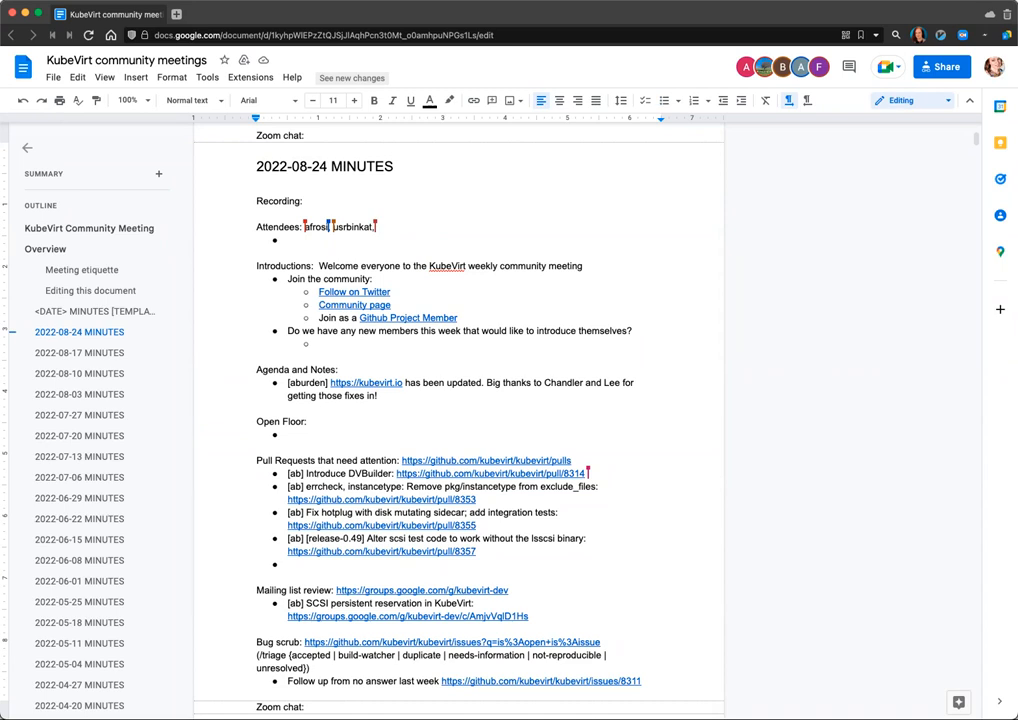
{"action": "type", "text": "ffossemo, omisan,"}
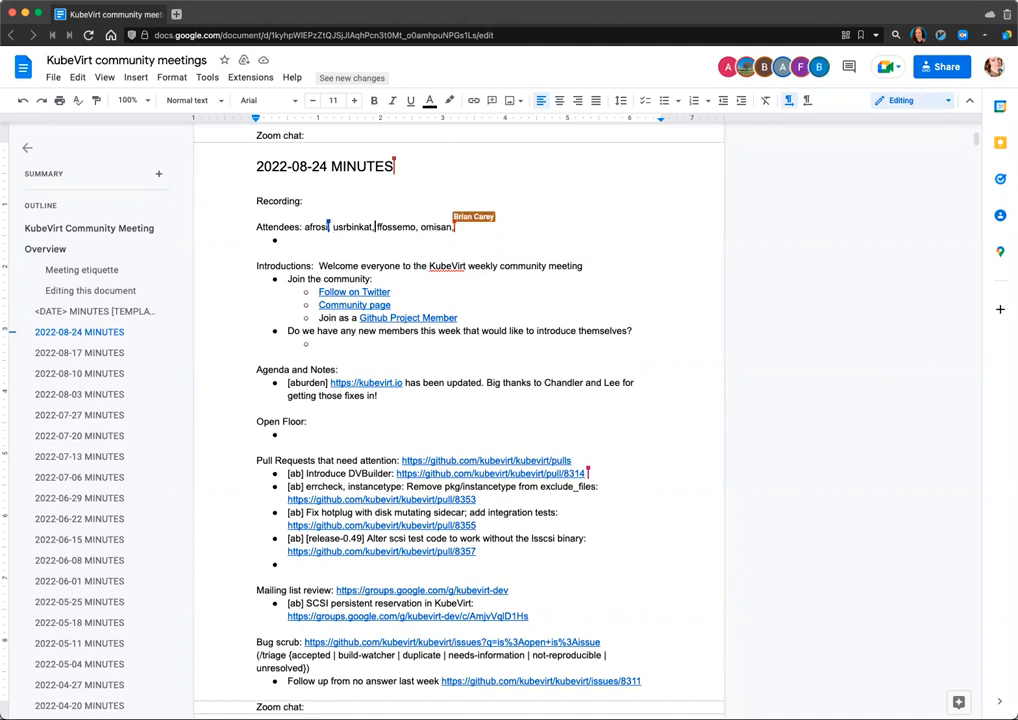
{"action": "type", "text": "brja"}
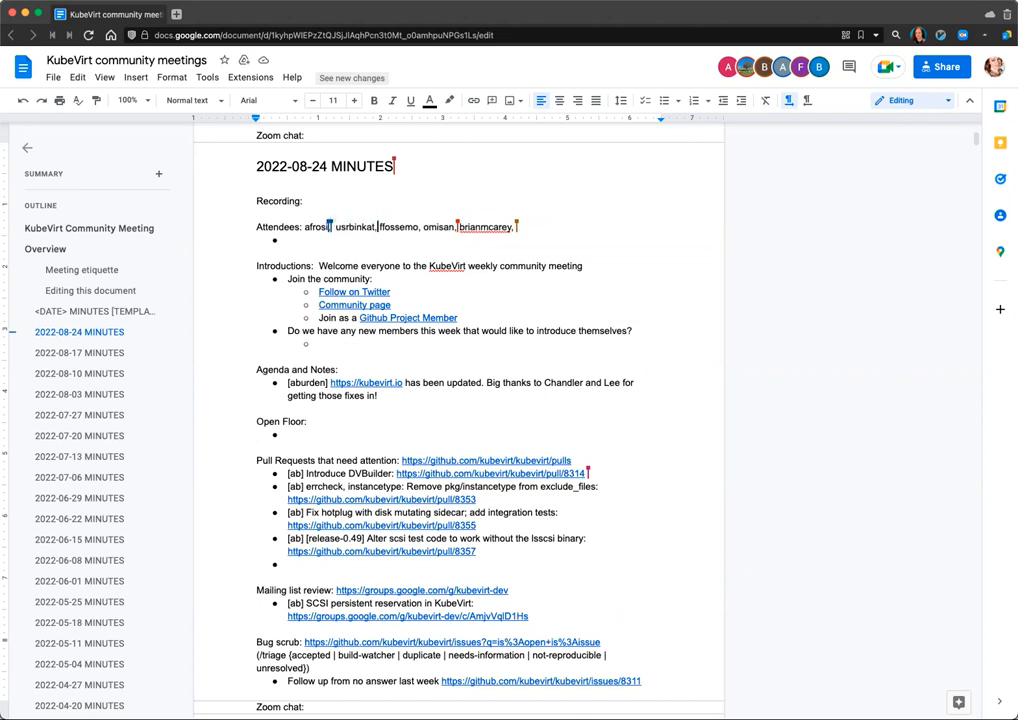
{"action": "type", "text": "bmordeha"}
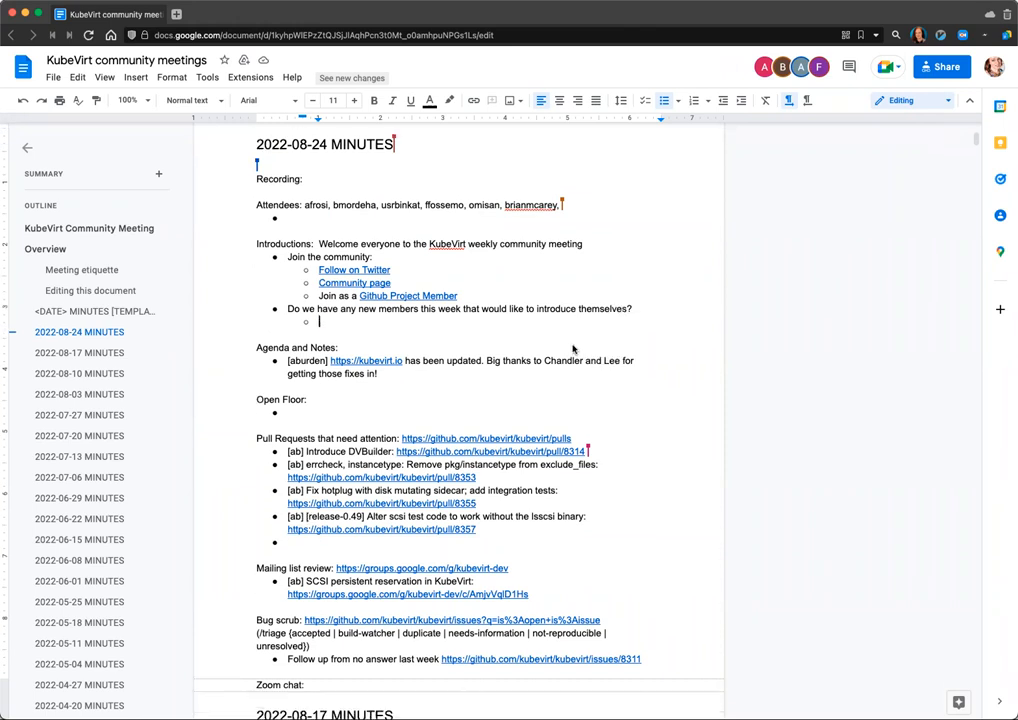
{"action": "scroll", "scroll_direction": "down", "scroll_amount": 3}
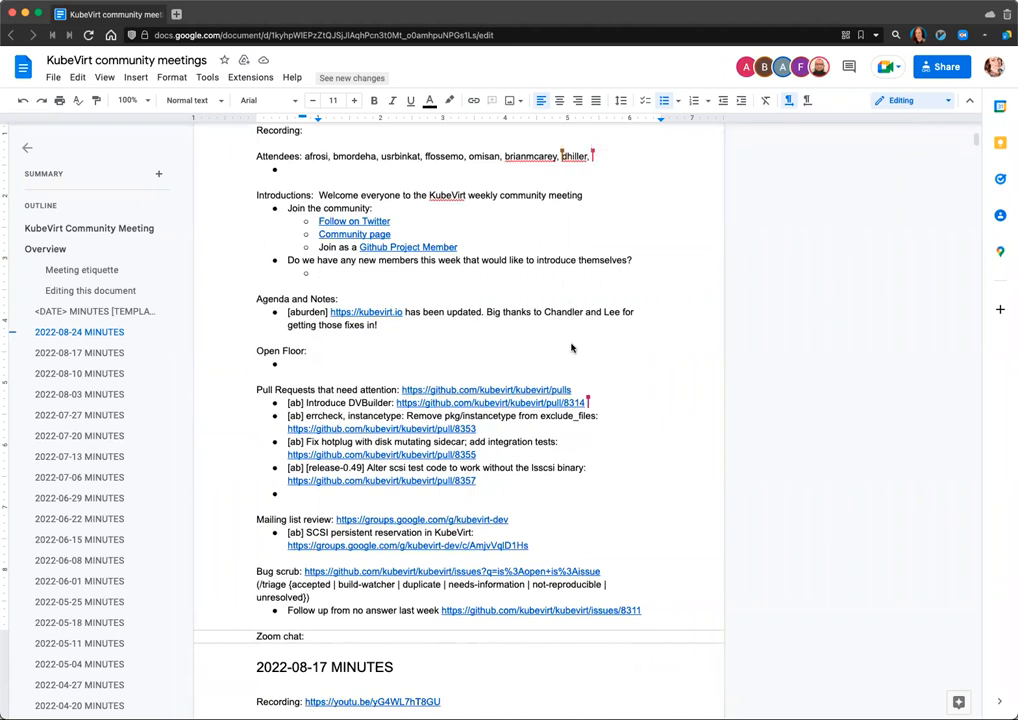
{"action": "mouse_move", "coordinate": [895, 403]}
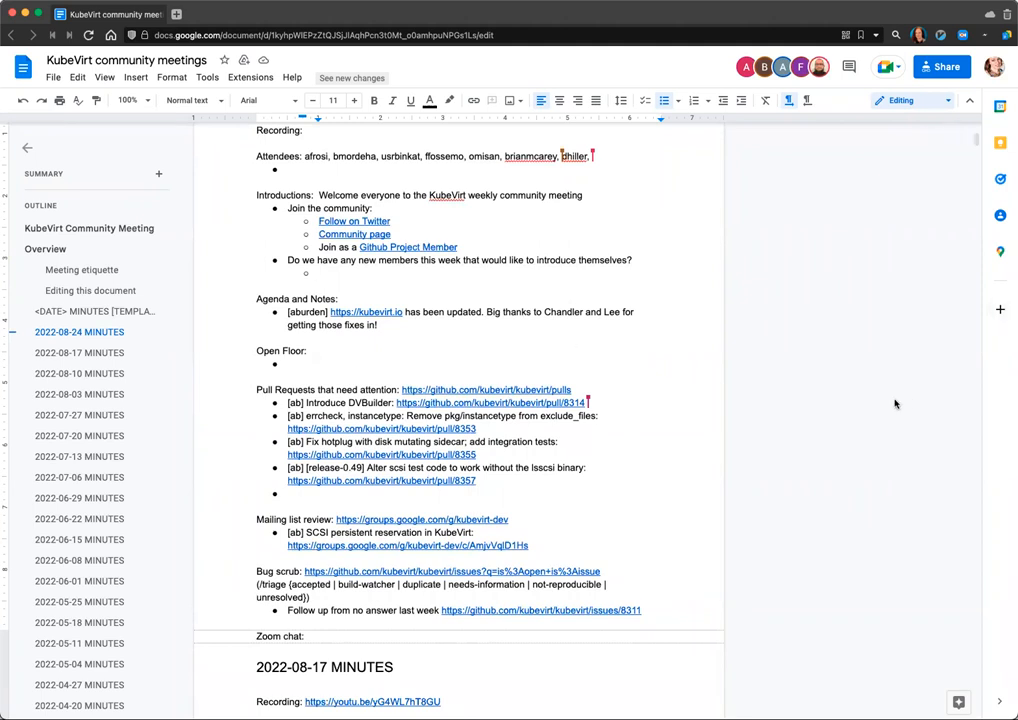
{"action": "mouse_move", "coordinate": [880, 410]}
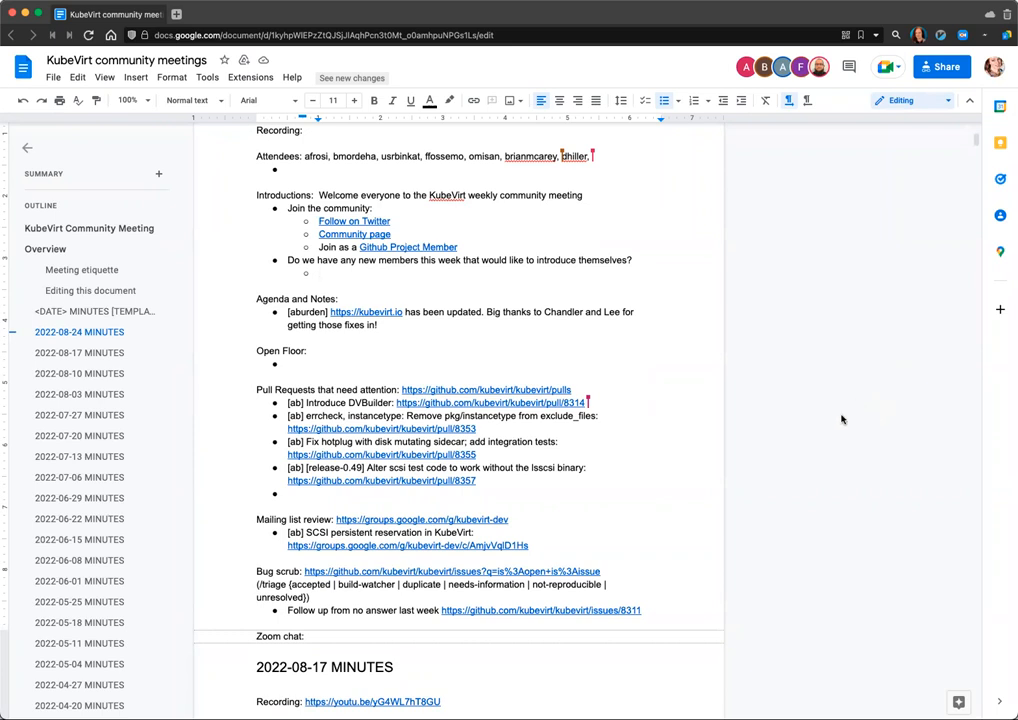
{"action": "mouse_move", "coordinate": [838, 419]}
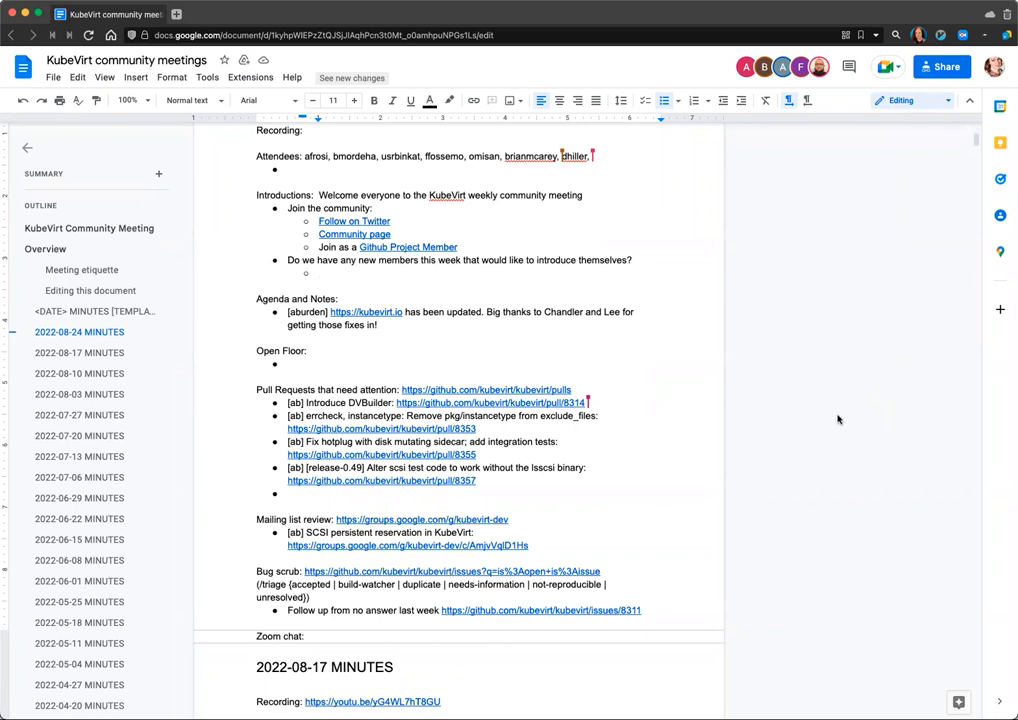
{"action": "mouse_move", "coordinate": [553, 326]}
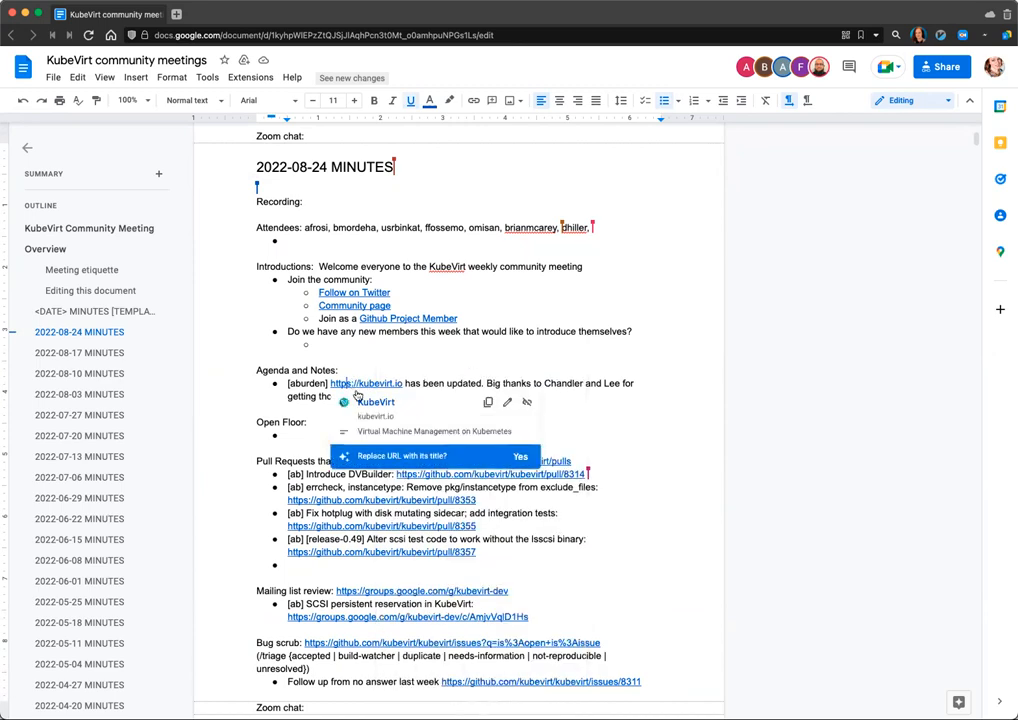
Step: Open the kubevirt.io homepage from the agenda note and scroll through it
{"action": "left_click", "coordinate": [367, 383]}
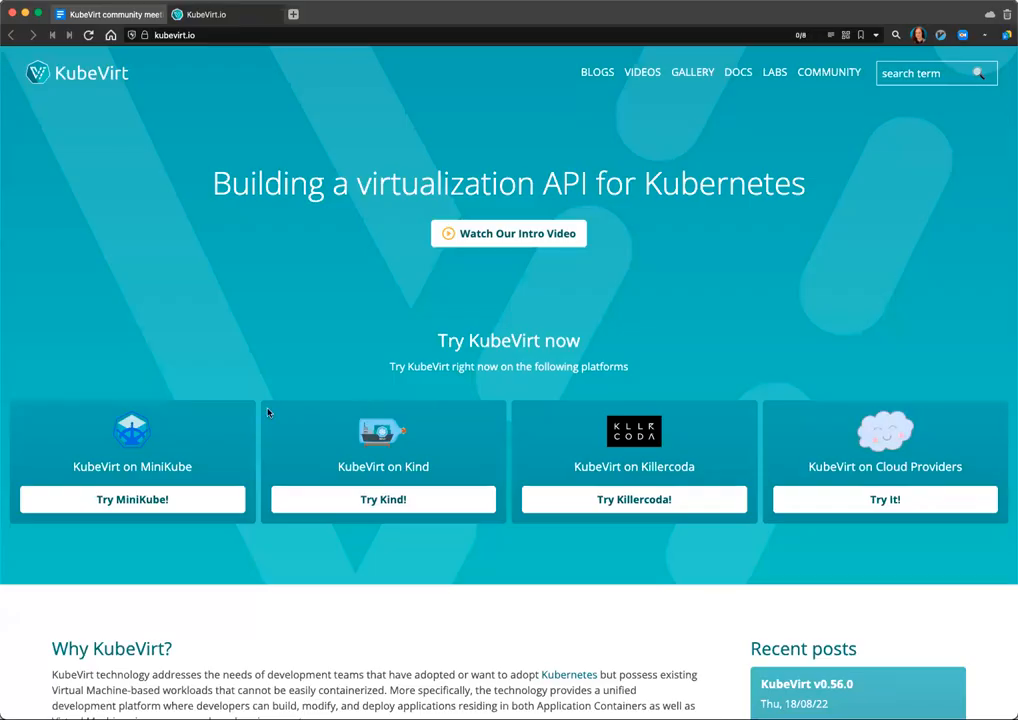
{"action": "scroll", "scroll_direction": "down", "scroll_amount": 3}
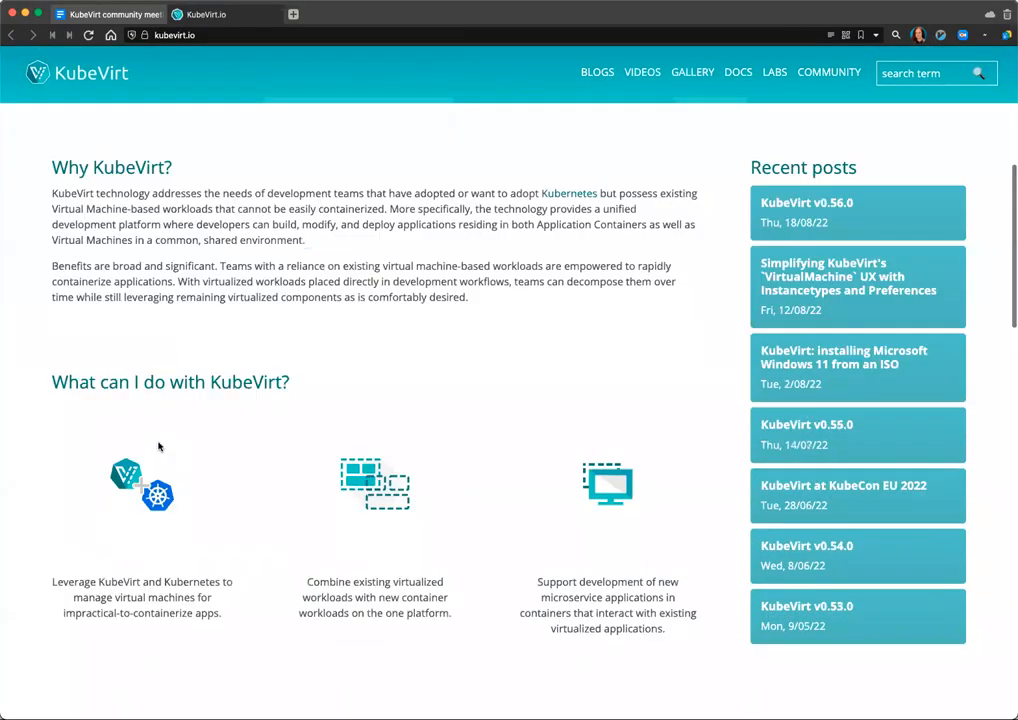
{"action": "scroll", "scroll_direction": "down", "scroll_amount": 3}
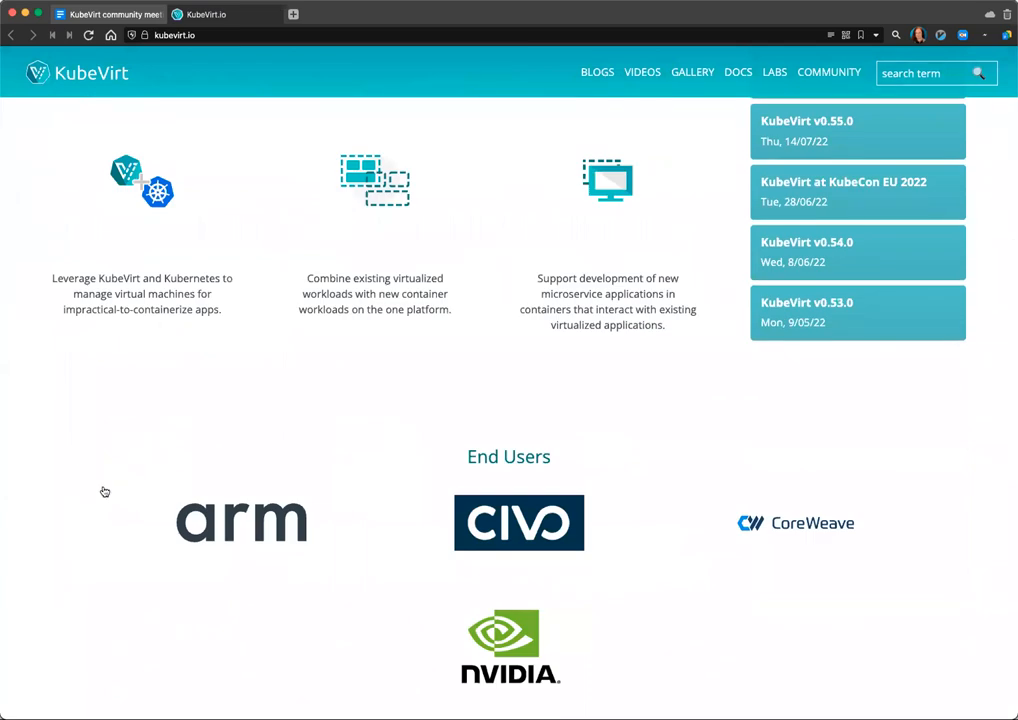
{"action": "scroll", "scroll_direction": "down", "scroll_amount": 3}
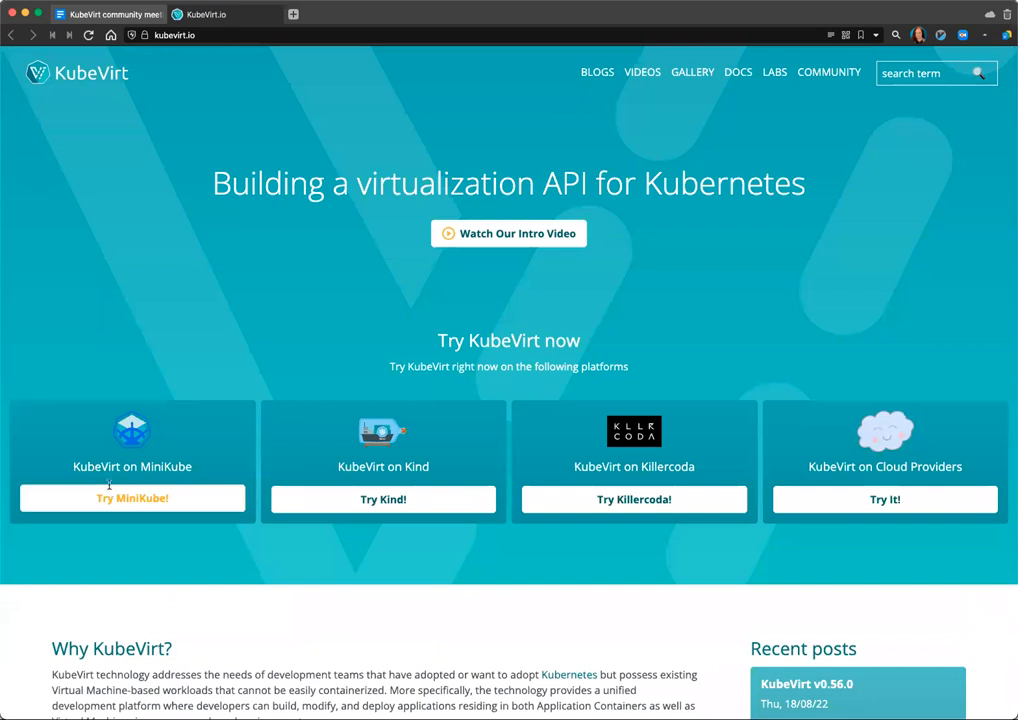
{"action": "mouse_move", "coordinate": [738, 72]}
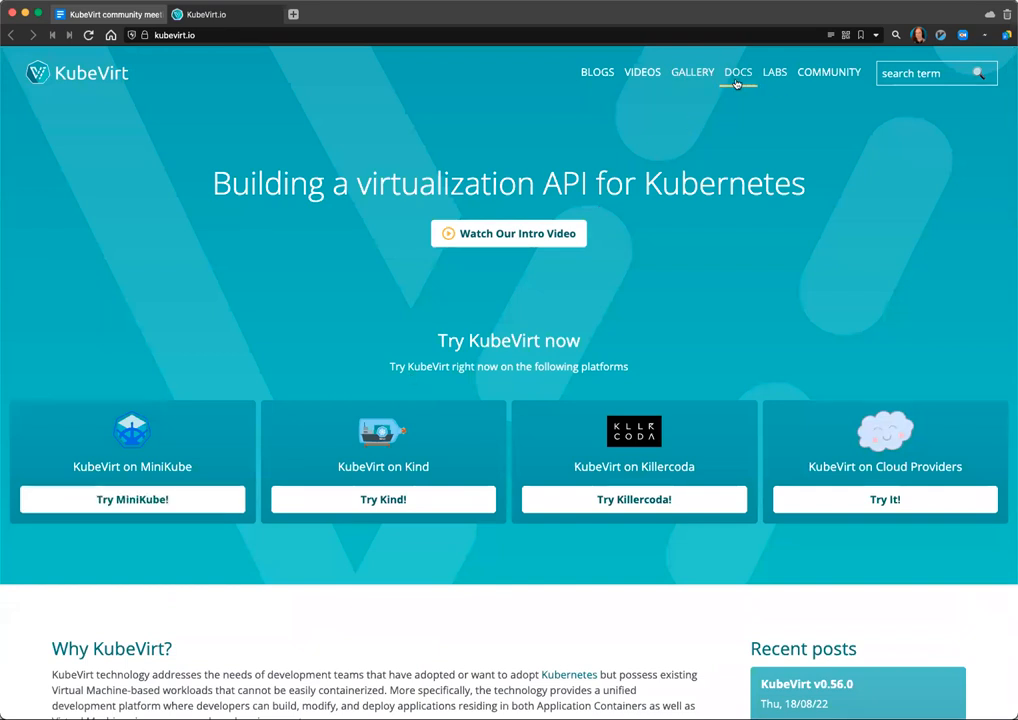
{"action": "mouse_move", "coordinate": [119, 7]}
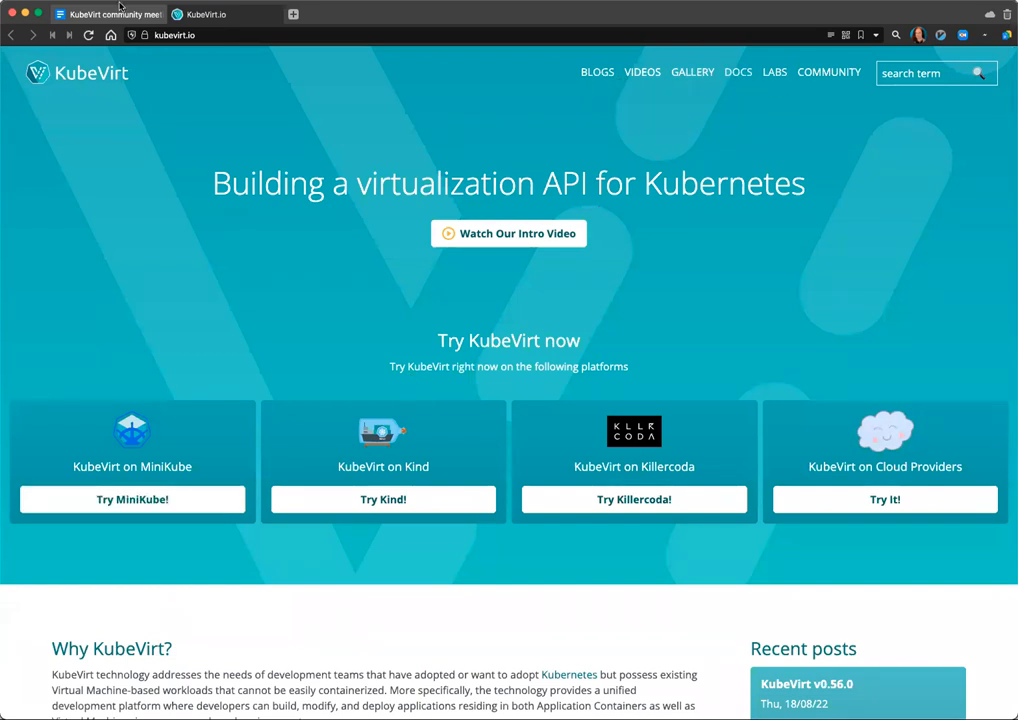
Step: Return to the minutes document and right-click the pull/8314 DVBuilder link
{"action": "left_click", "coordinate": [108, 14]}
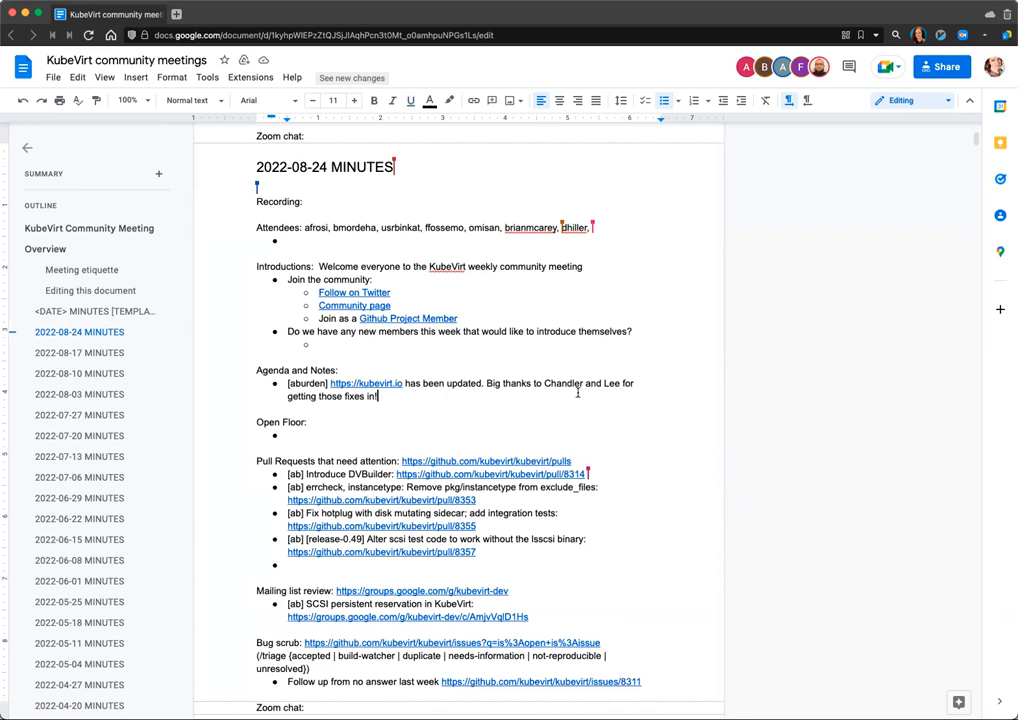
{"action": "scroll", "scroll_direction": "down", "scroll_amount": 3}
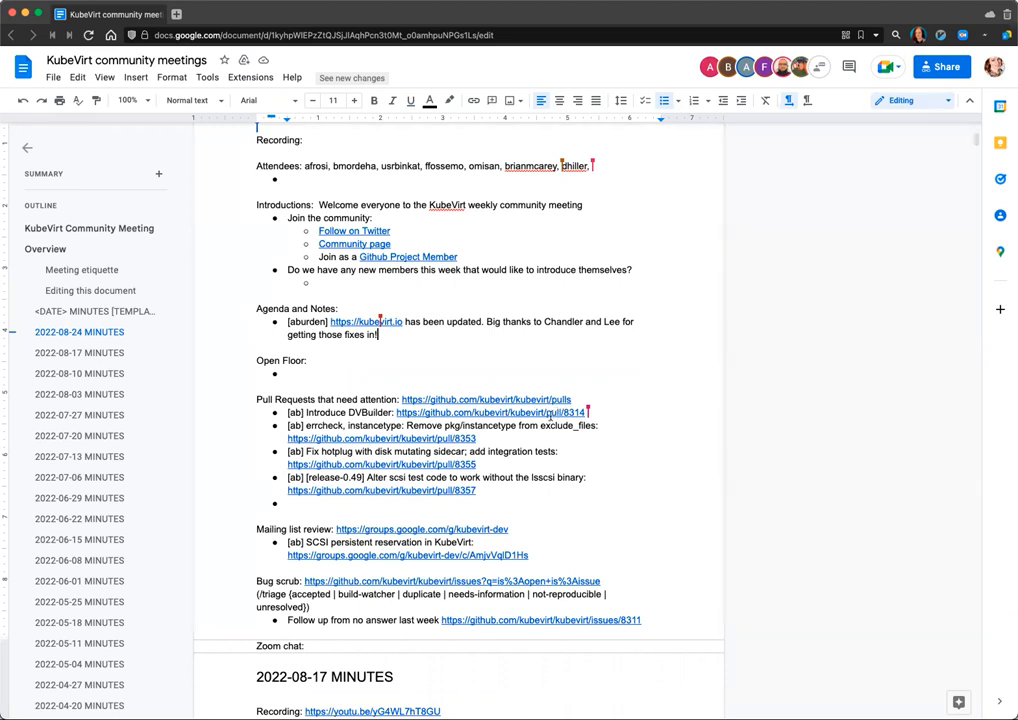
{"action": "right_click", "coordinate": [490, 412]}
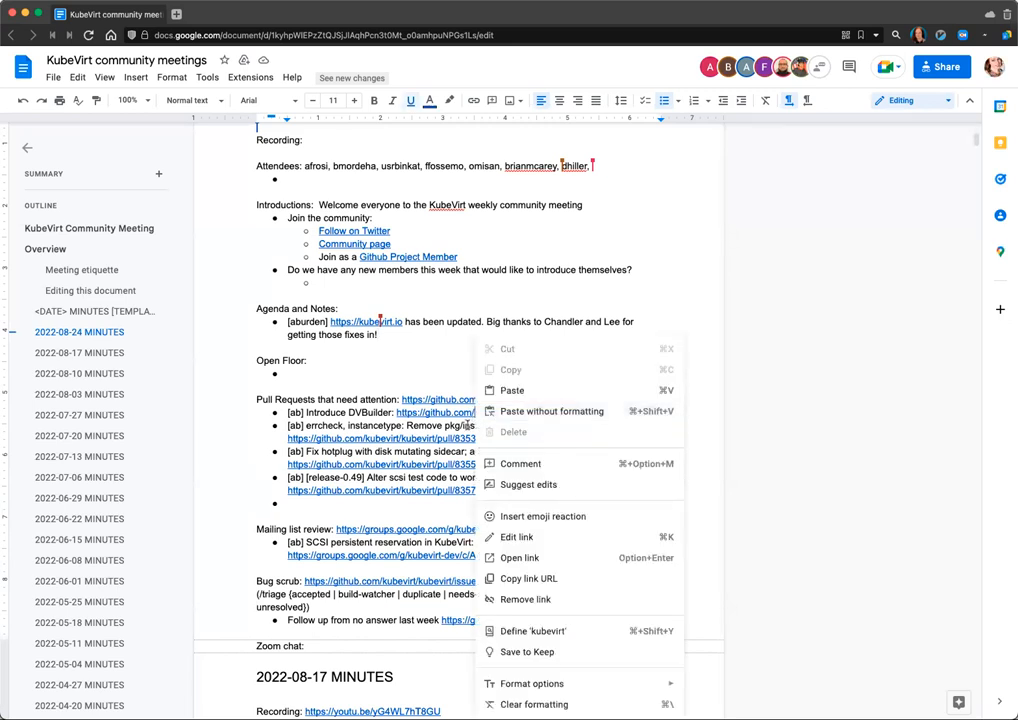
{"action": "mouse_move", "coordinate": [517, 557]}
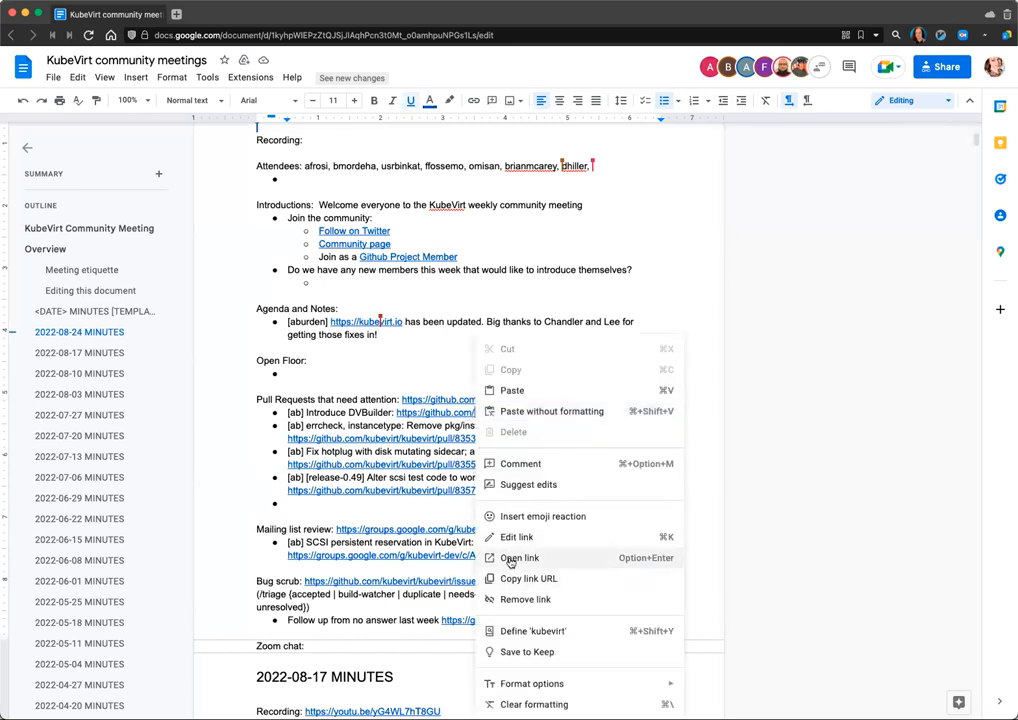
Step: Open pull request #8314 'Introduce DVBuilder' and highlight the builder usage sentence
{"action": "left_click", "coordinate": [518, 557]}
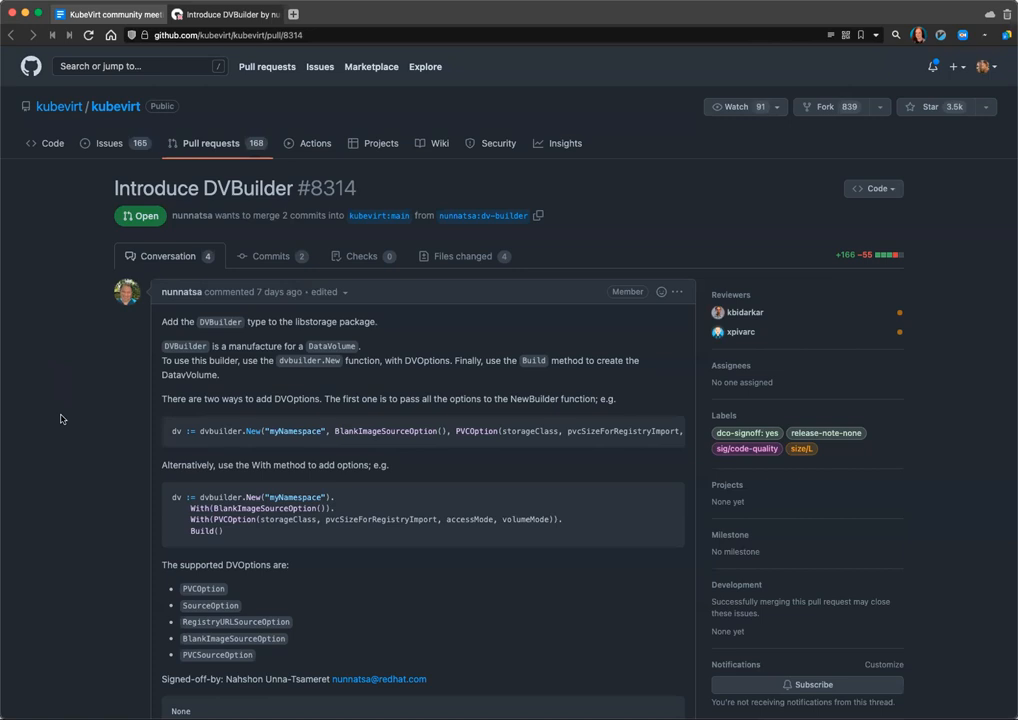
{"action": "scroll", "scroll_direction": "down", "scroll_amount": 3}
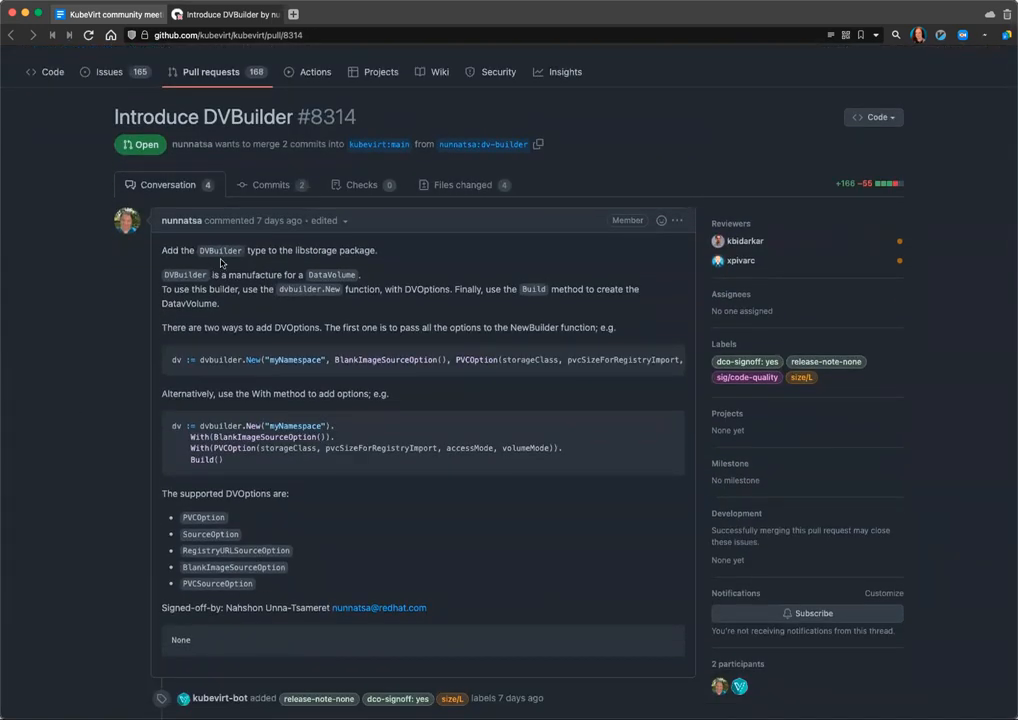
{"action": "double_click", "coordinate": [185, 274]}
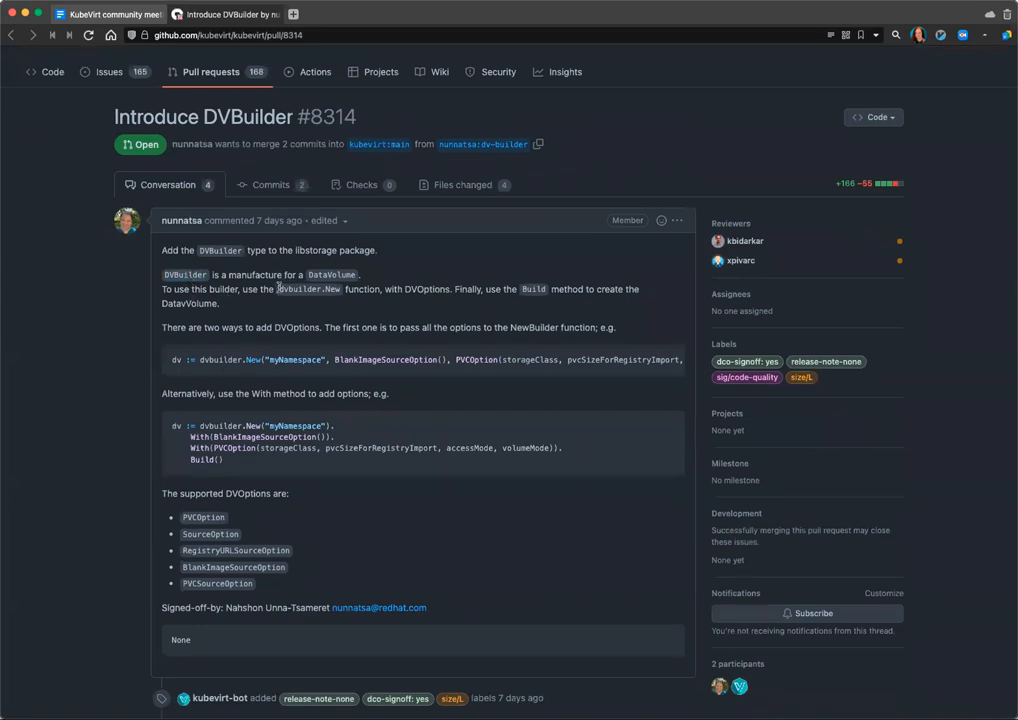
{"action": "left_click_drag", "start_coordinate": [162, 289], "coordinate": [640, 289]}
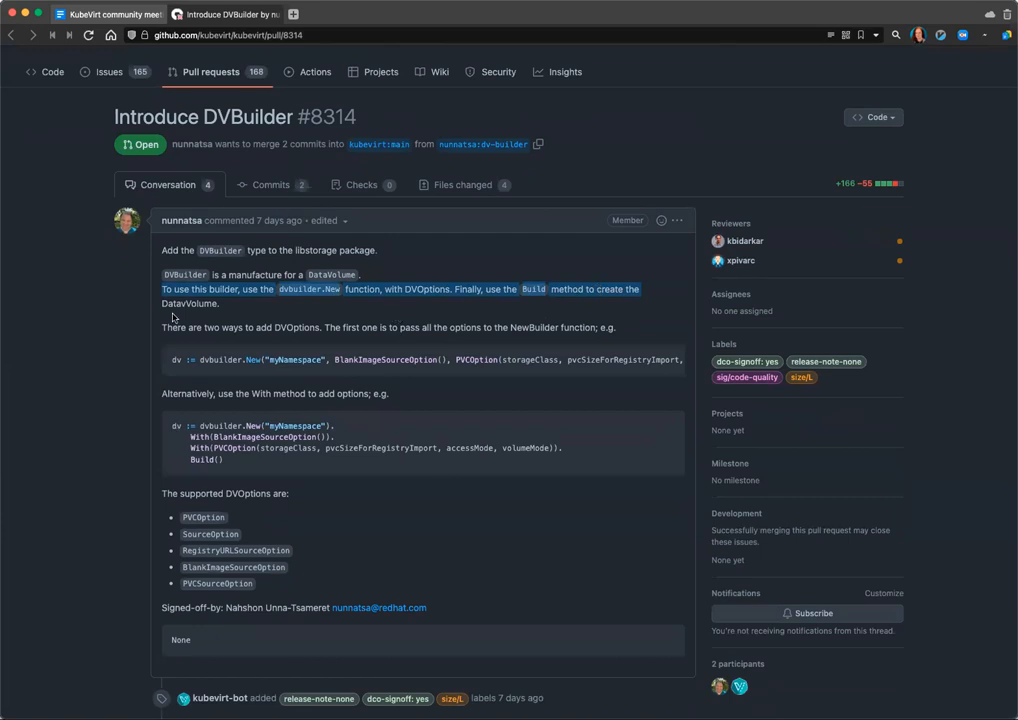
{"action": "mouse_move", "coordinate": [398, 330]}
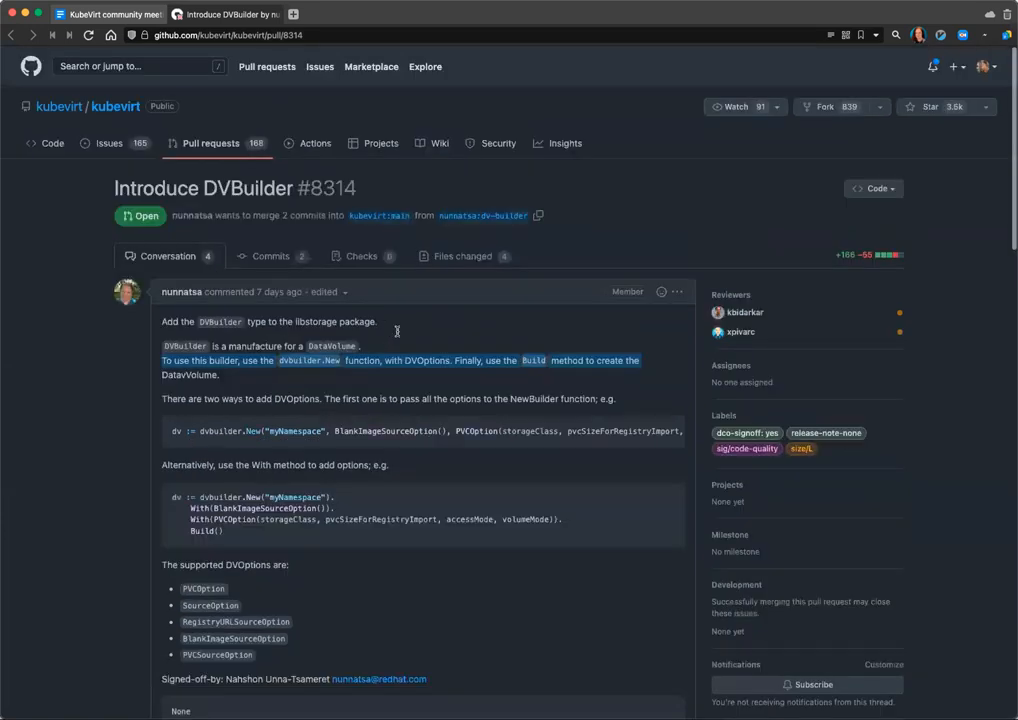
{"action": "scroll", "scroll_direction": "down", "scroll_amount": 3}
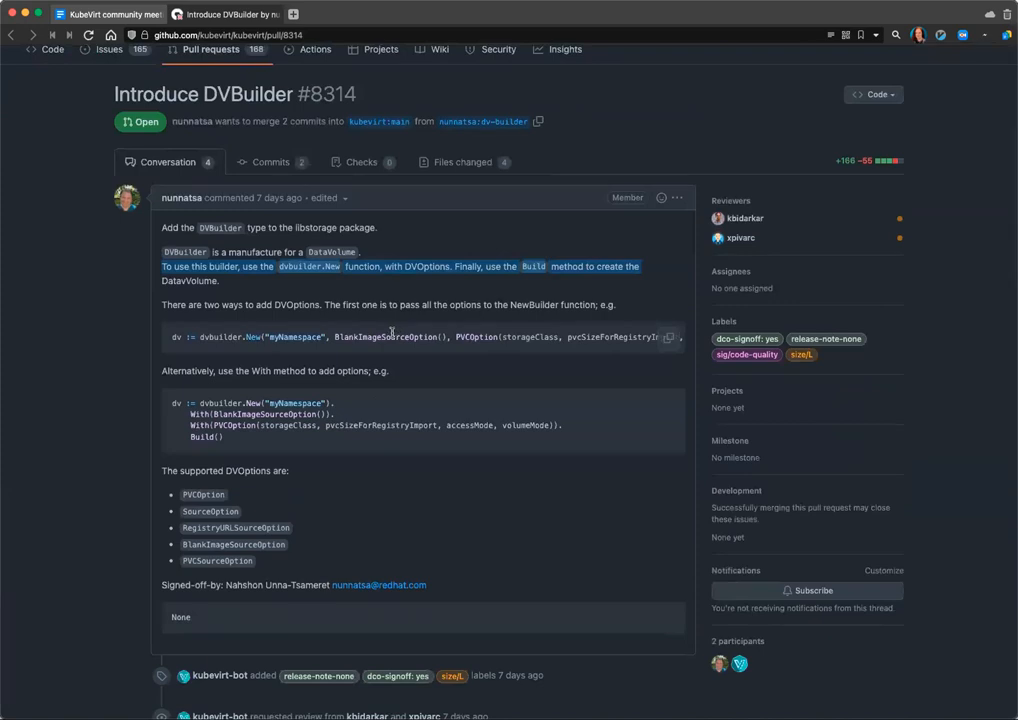
{"action": "mouse_move", "coordinate": [62, 402]}
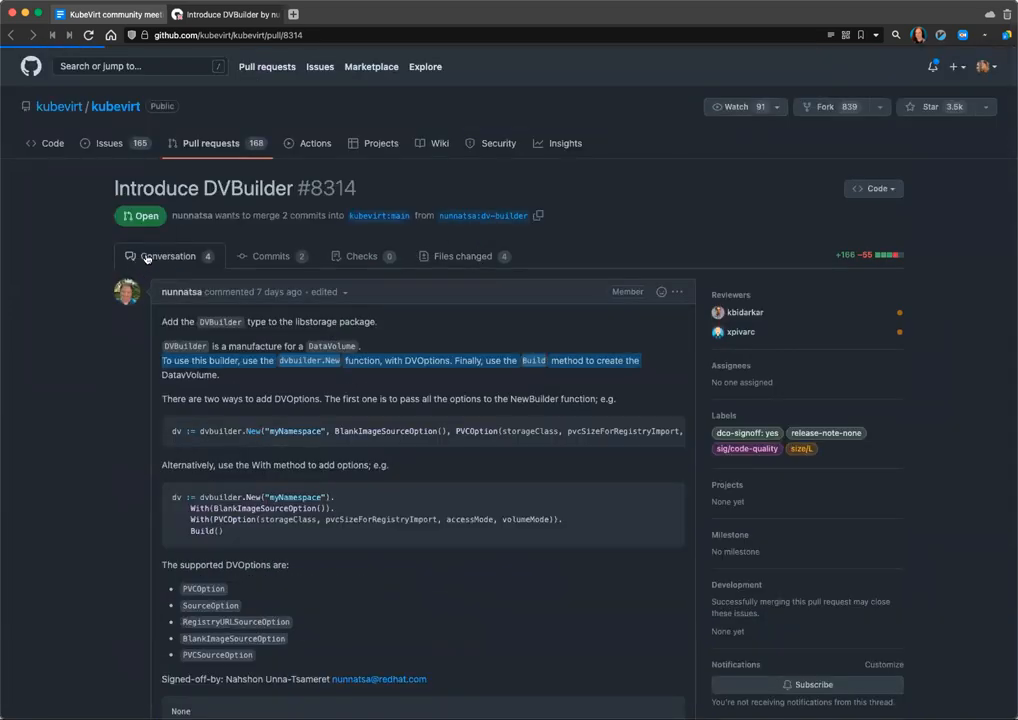
Step: Scroll through the DVBuilder pull request's Files changed view
{"action": "left_click", "coordinate": [462, 256]}
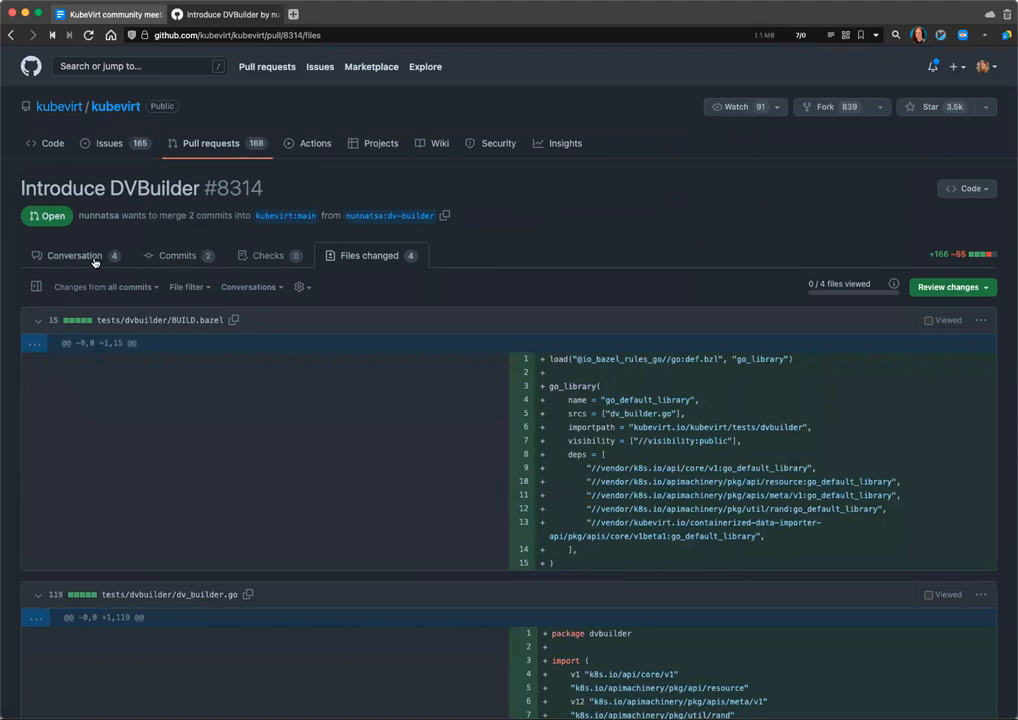
{"action": "scroll", "scroll_direction": "down", "scroll_amount": 3}
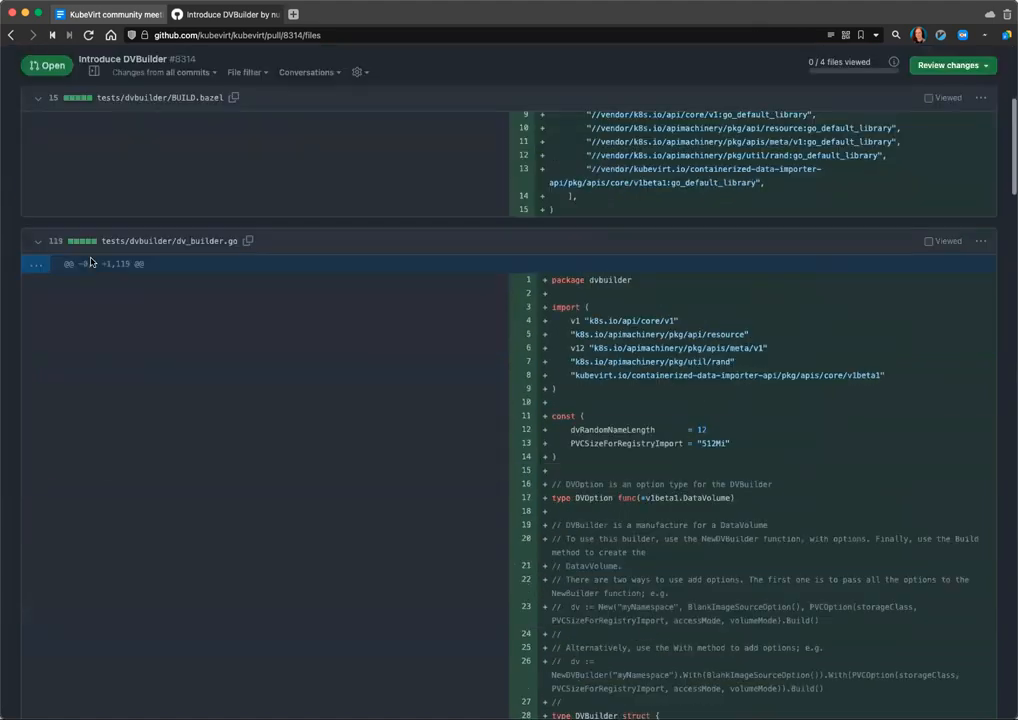
{"action": "scroll", "scroll_direction": "down", "scroll_amount": 3}
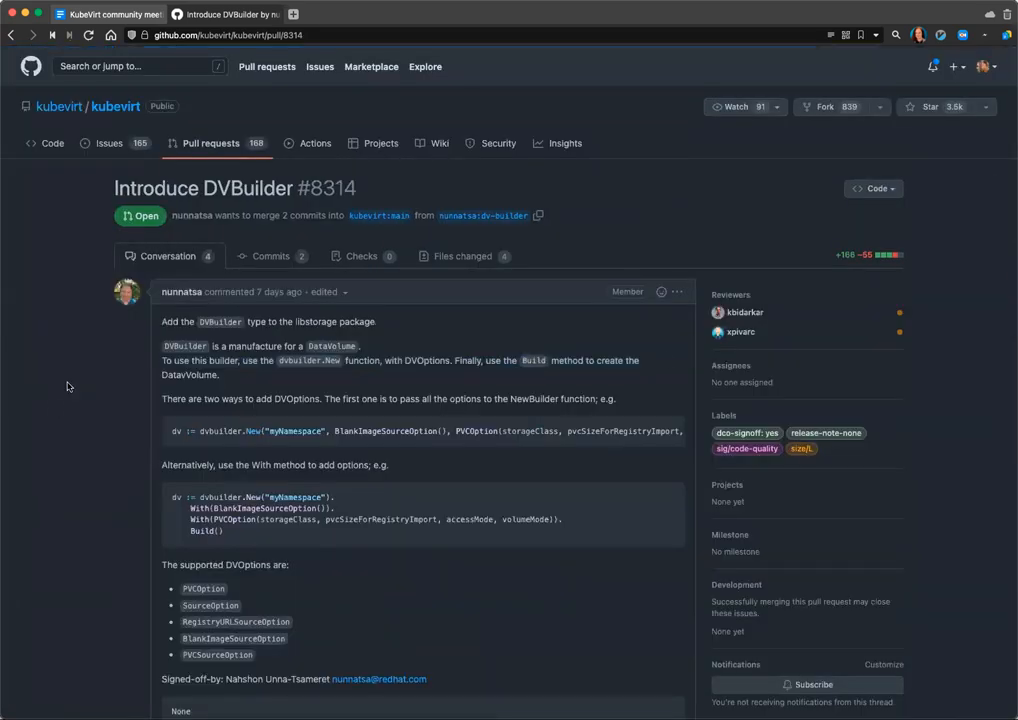
{"action": "scroll", "scroll_direction": "down", "scroll_amount": 3}
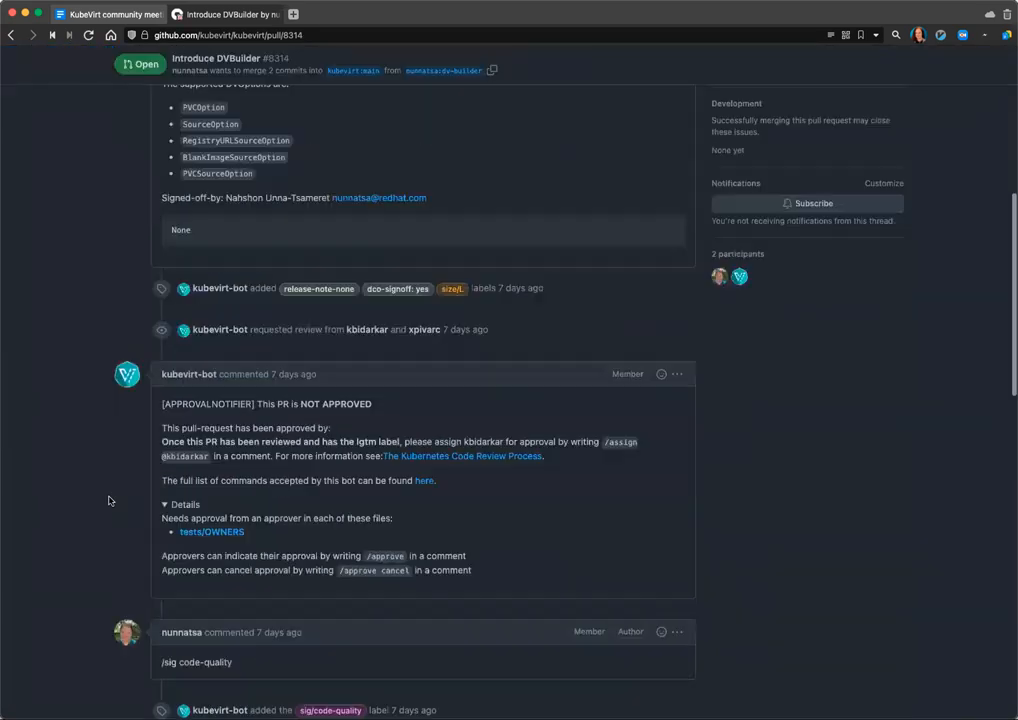
{"action": "scroll", "scroll_direction": "down", "scroll_amount": 3}
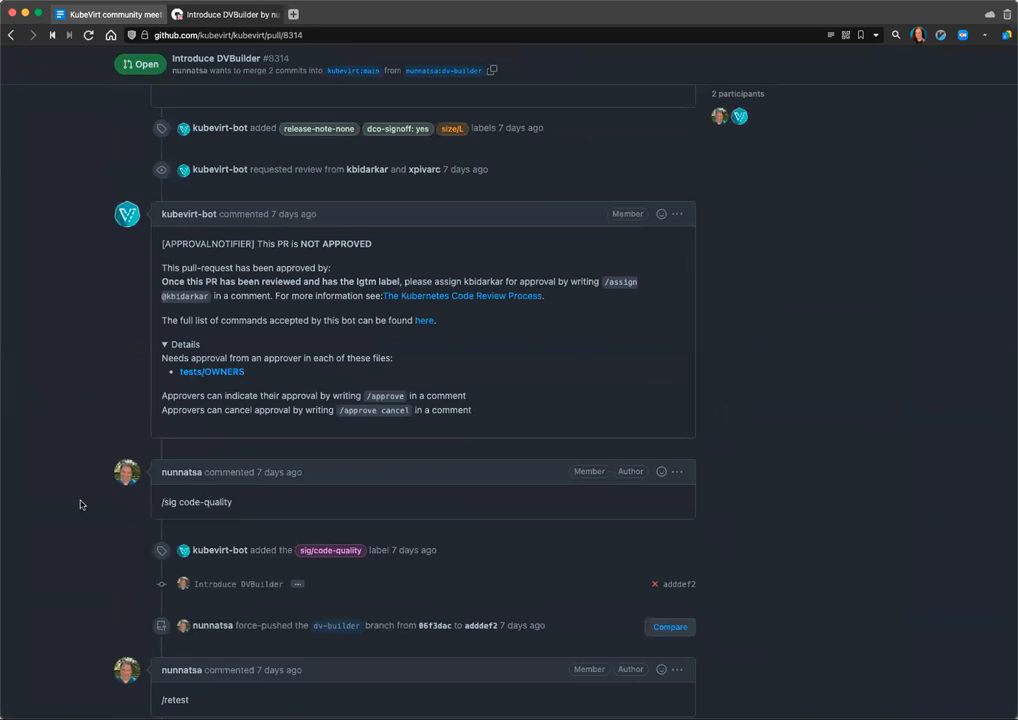
{"action": "scroll", "scroll_direction": "down", "scroll_amount": 3}
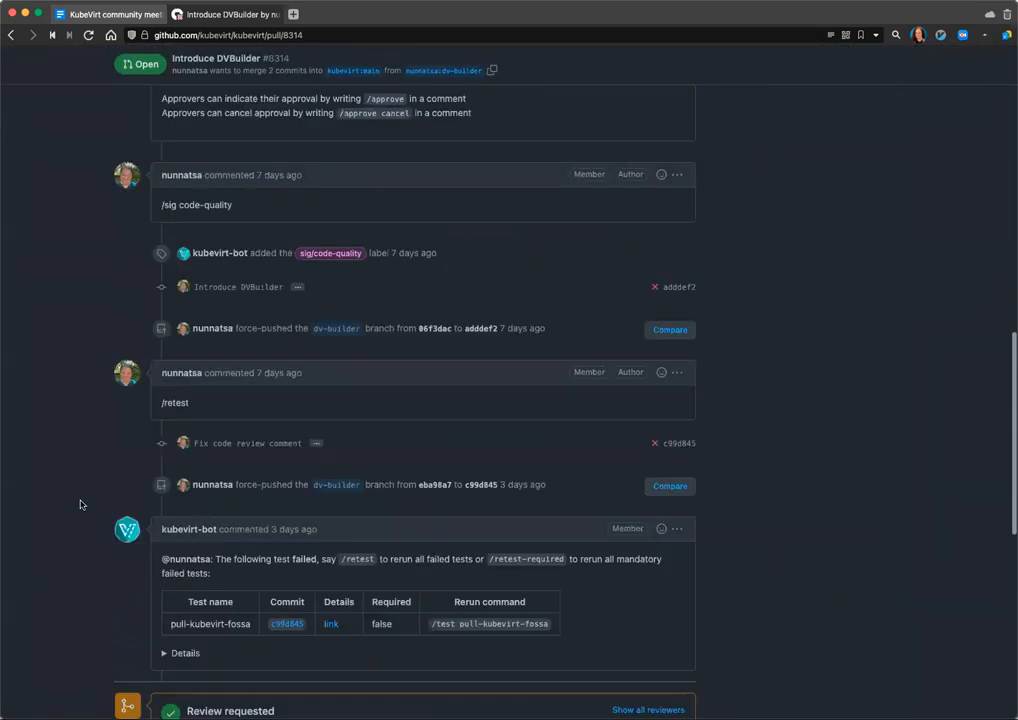
{"action": "scroll", "scroll_direction": "down", "scroll_amount": 3}
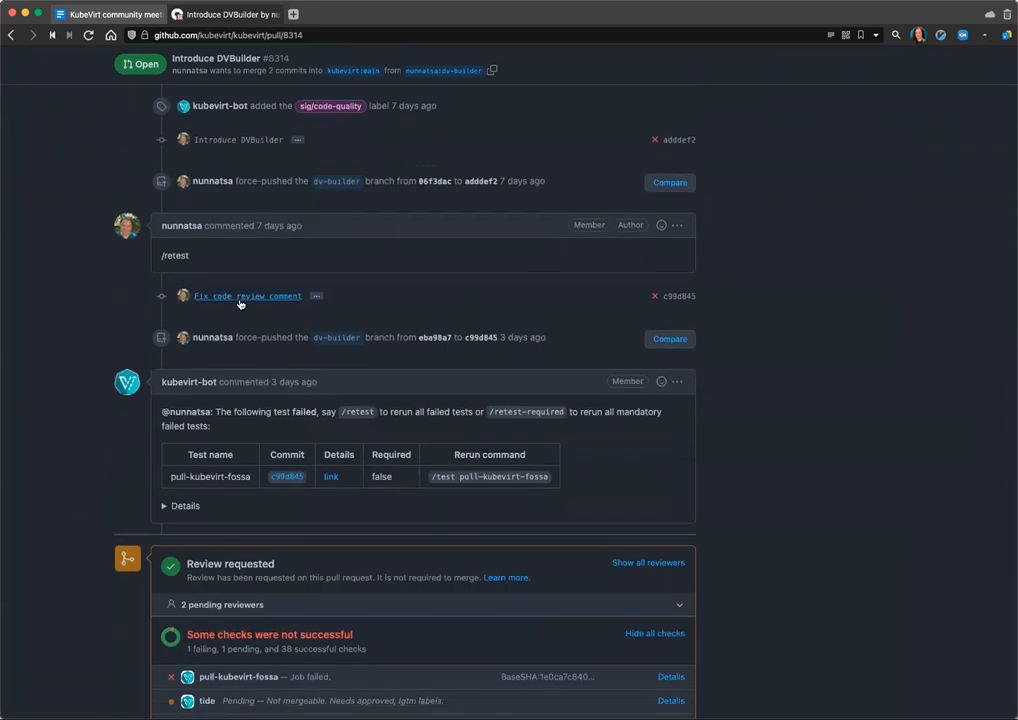
{"action": "mouse_move", "coordinate": [522, 344]}
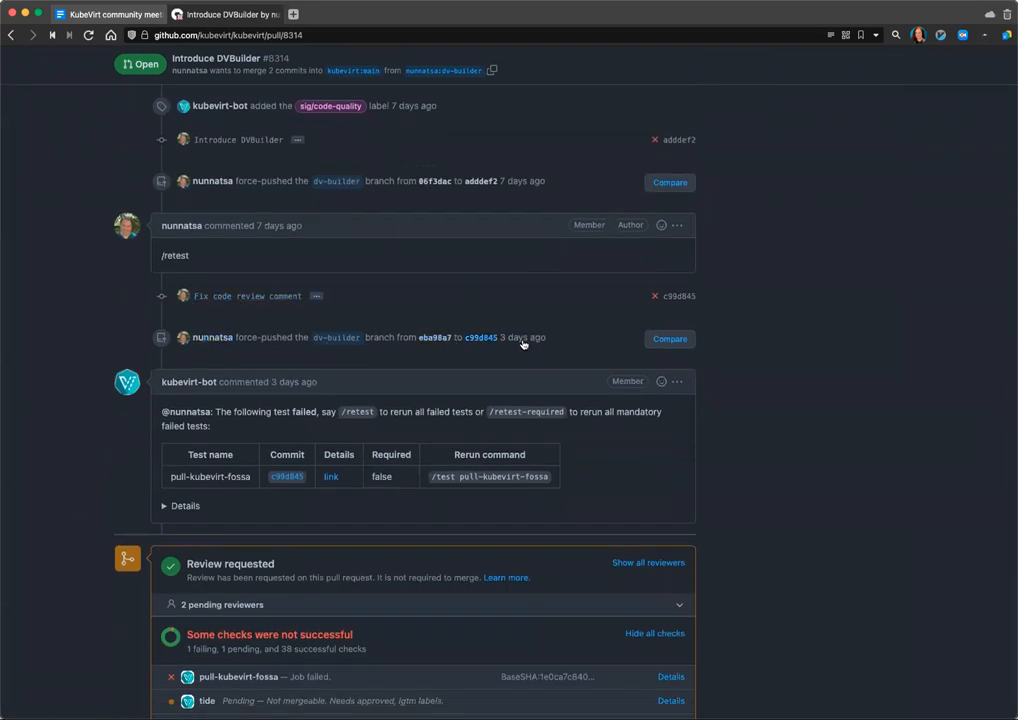
{"action": "scroll", "scroll_direction": "down", "scroll_amount": 3}
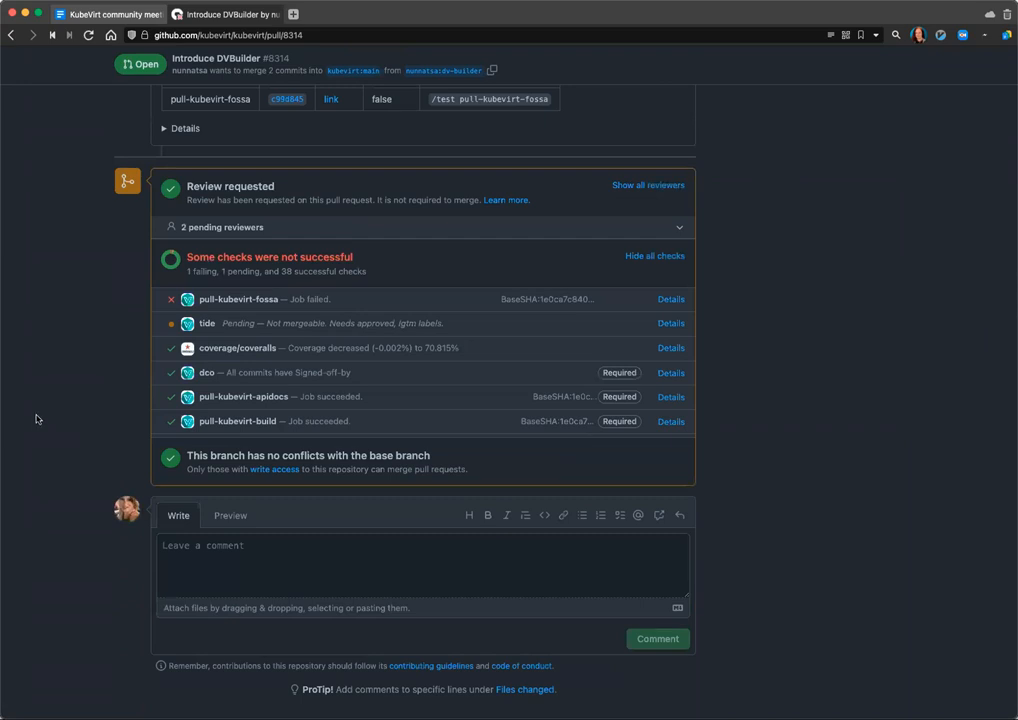
{"action": "scroll", "scroll_direction": "down", "scroll_amount": 3}
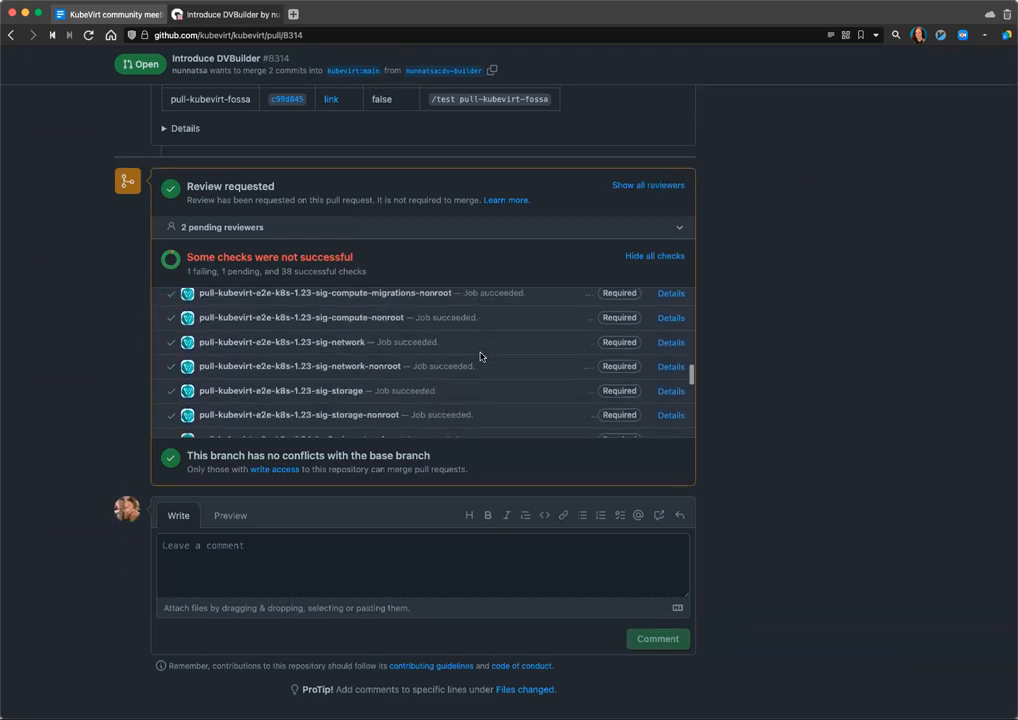
{"action": "scroll", "scroll_direction": "down", "scroll_amount": 3}
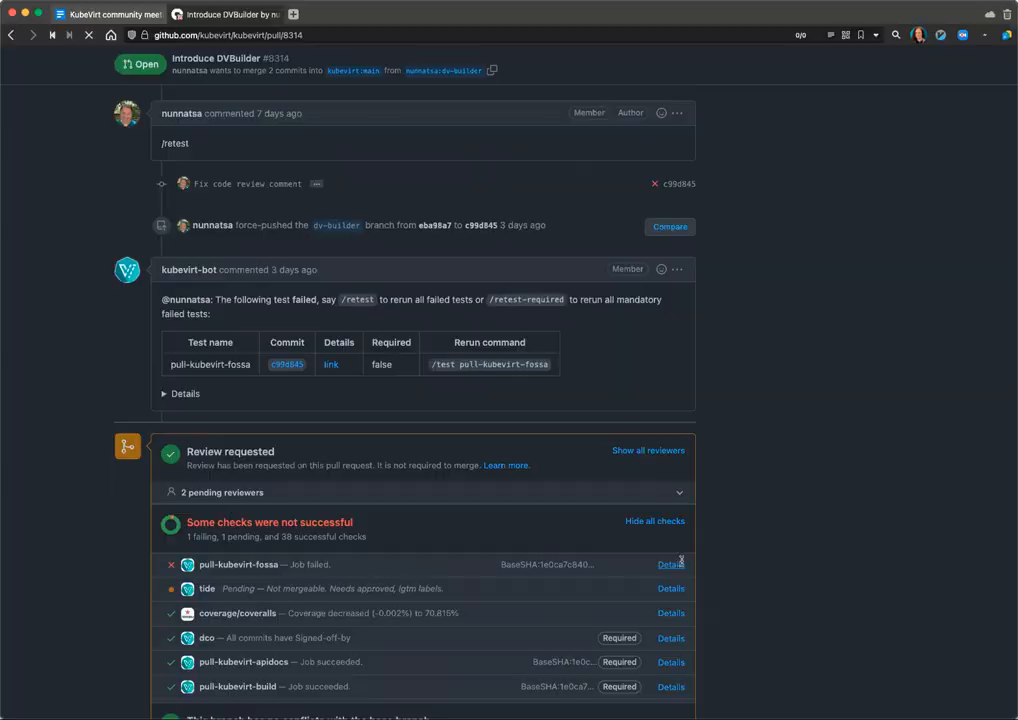
{"action": "left_click", "coordinate": [671, 564]}
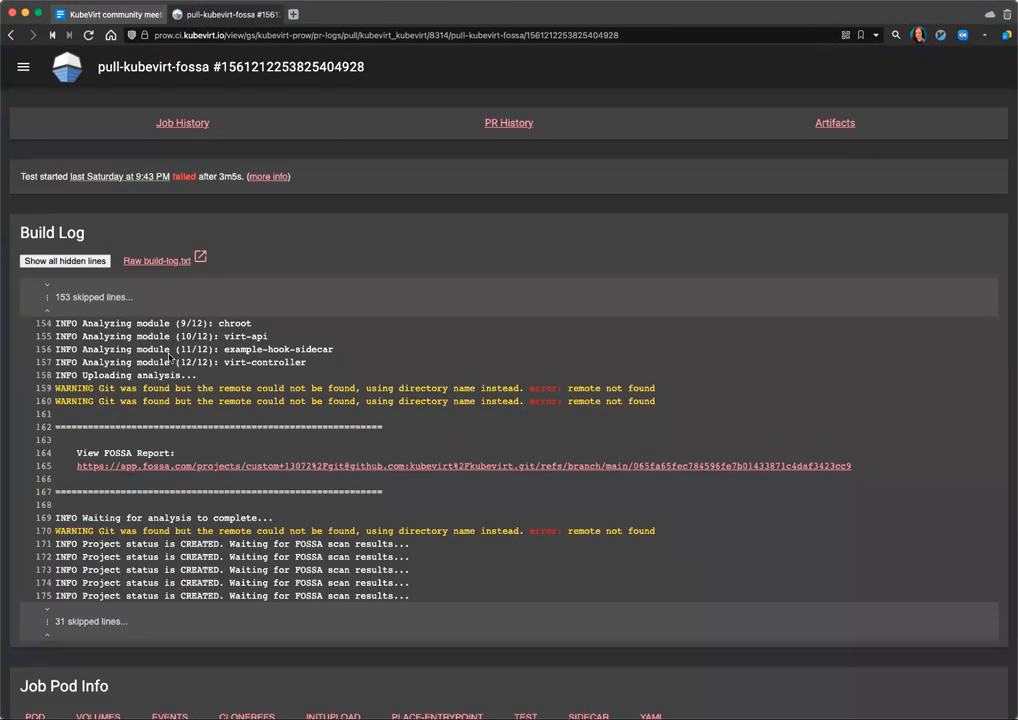
{"action": "scroll", "scroll_direction": "down", "scroll_amount": 3}
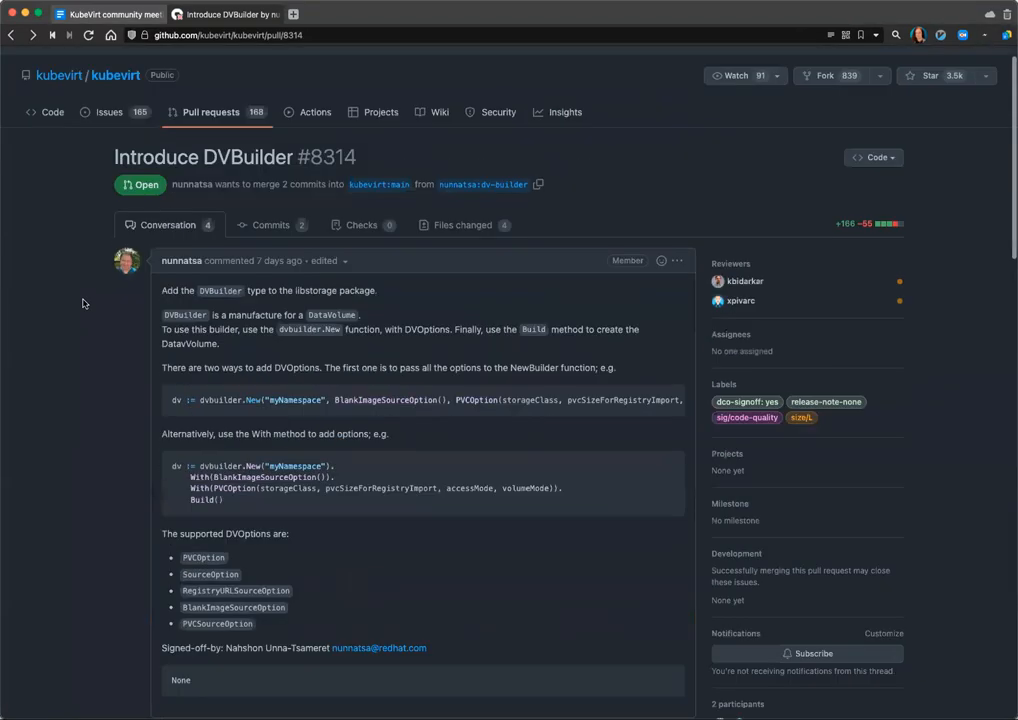
{"action": "scroll", "scroll_direction": "down", "scroll_amount": 3}
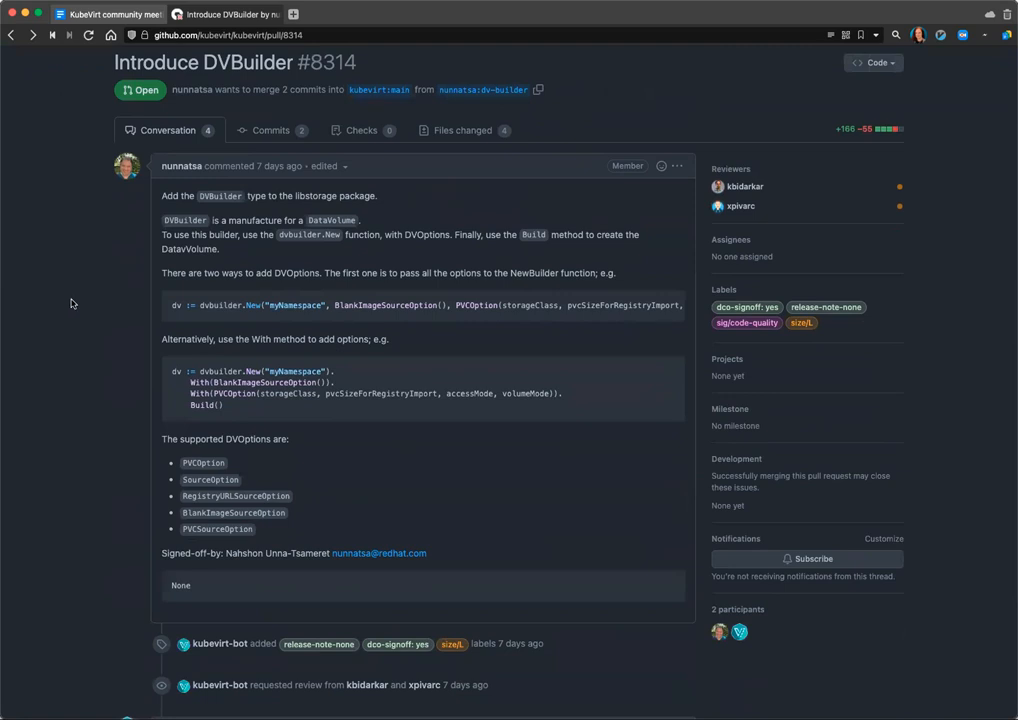
{"action": "mouse_move", "coordinate": [70, 305]}
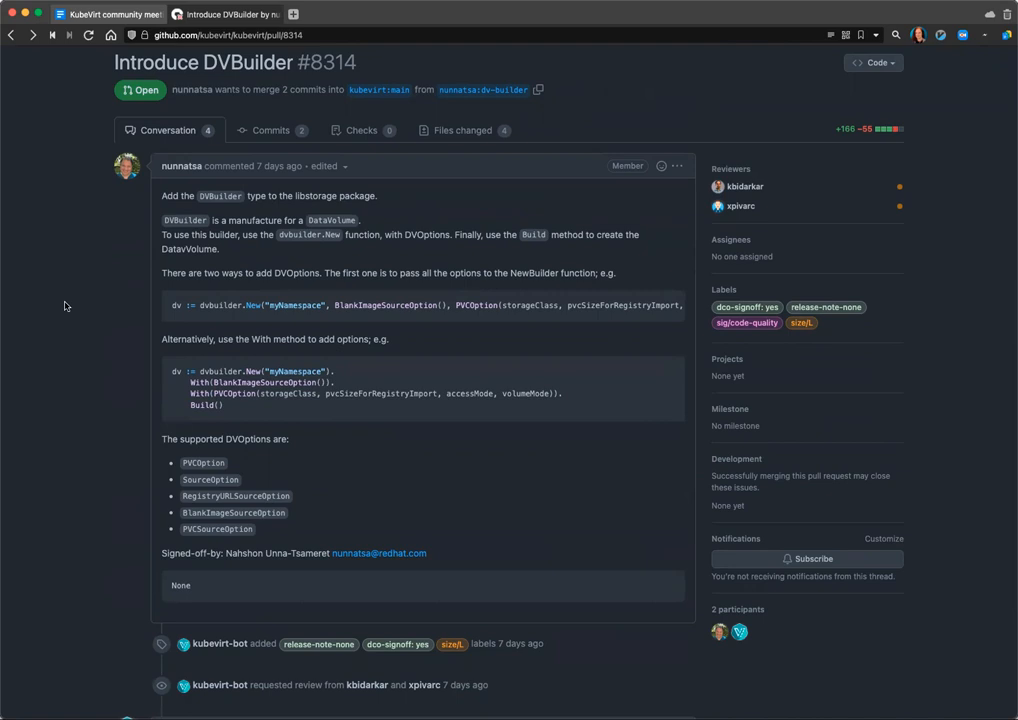
{"action": "mouse_move", "coordinate": [127, 166]}
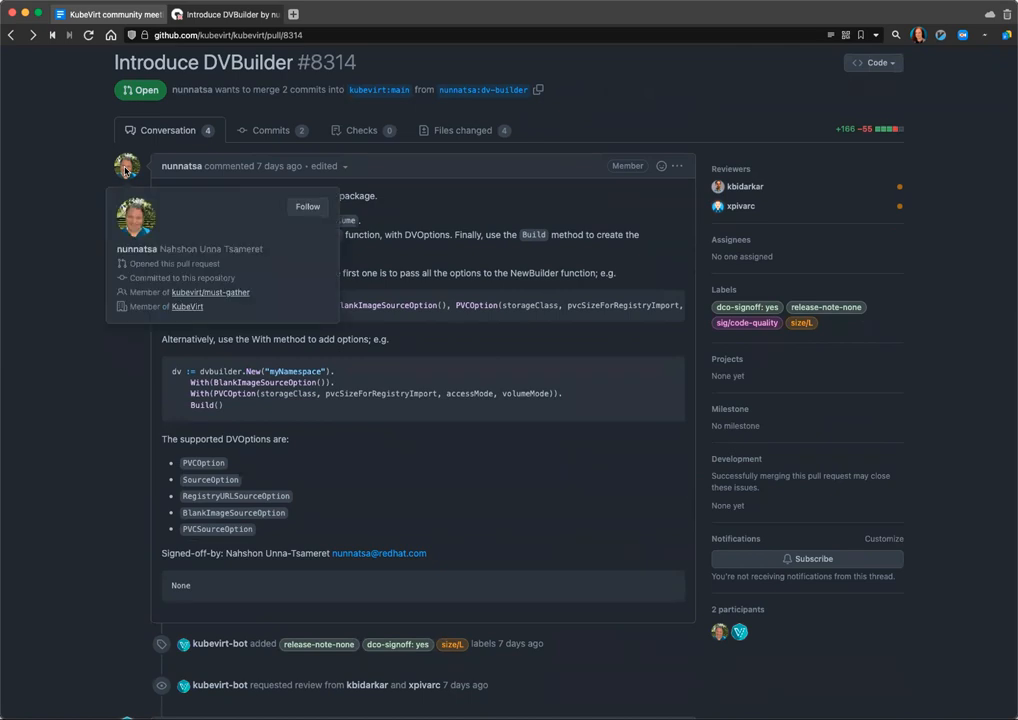
{"action": "mouse_move", "coordinate": [70, 280]}
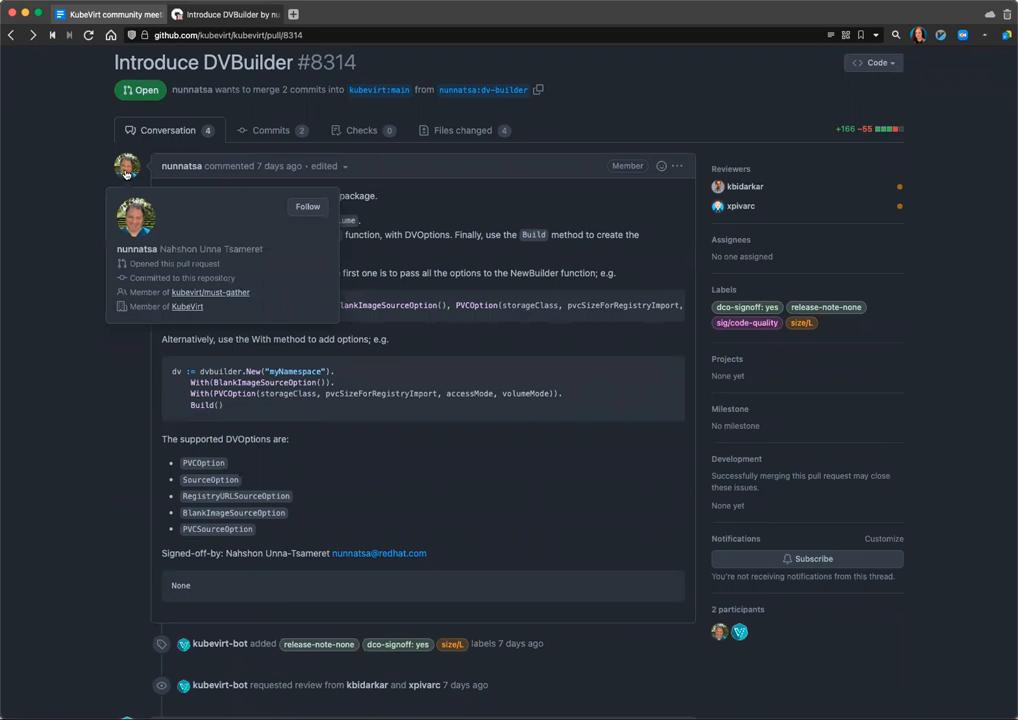
{"action": "mouse_move", "coordinate": [65, 354]}
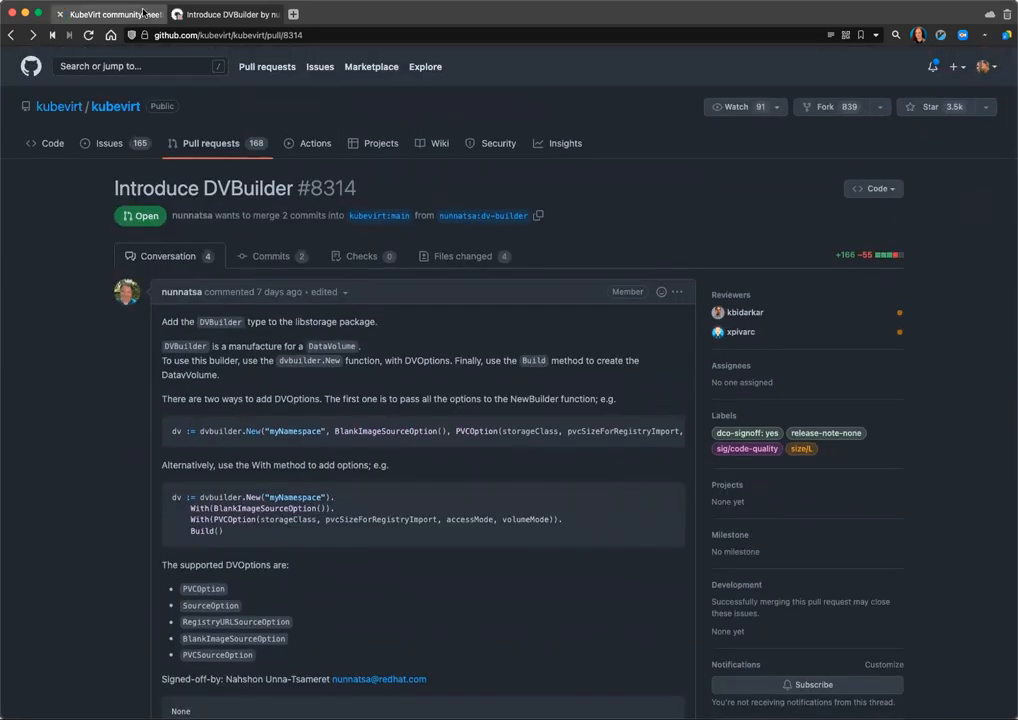
Step: Switch back to the minutes and scroll to the Pull Requests section
{"action": "left_click", "coordinate": [112, 14]}
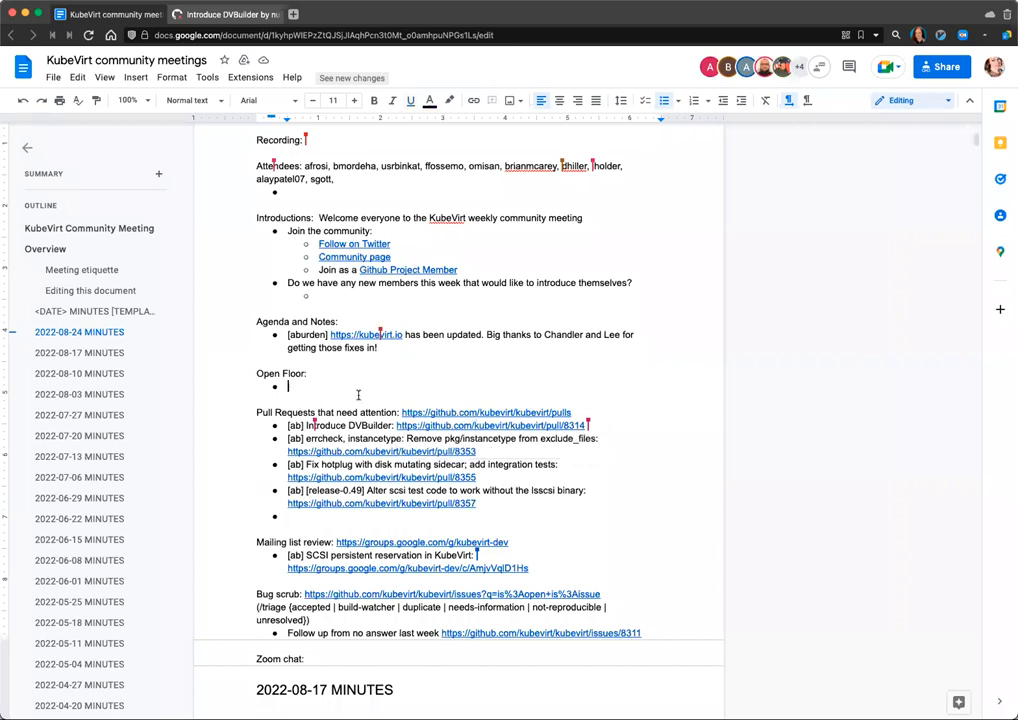
{"action": "scroll", "scroll_direction": "down", "scroll_amount": 3}
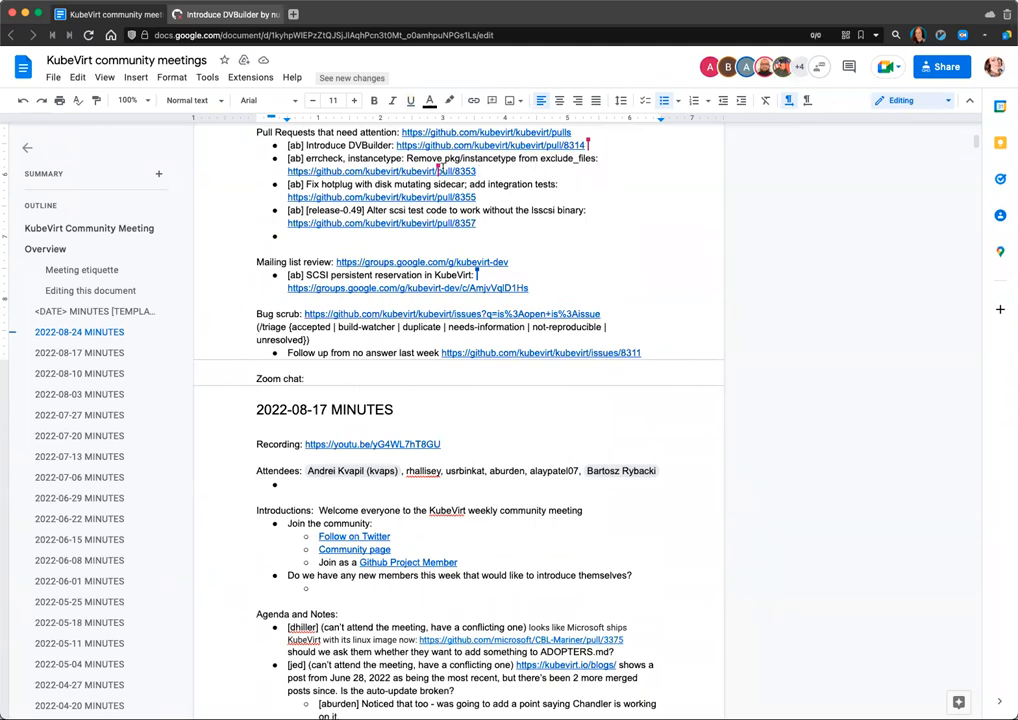
{"action": "mouse_move", "coordinate": [382, 170]}
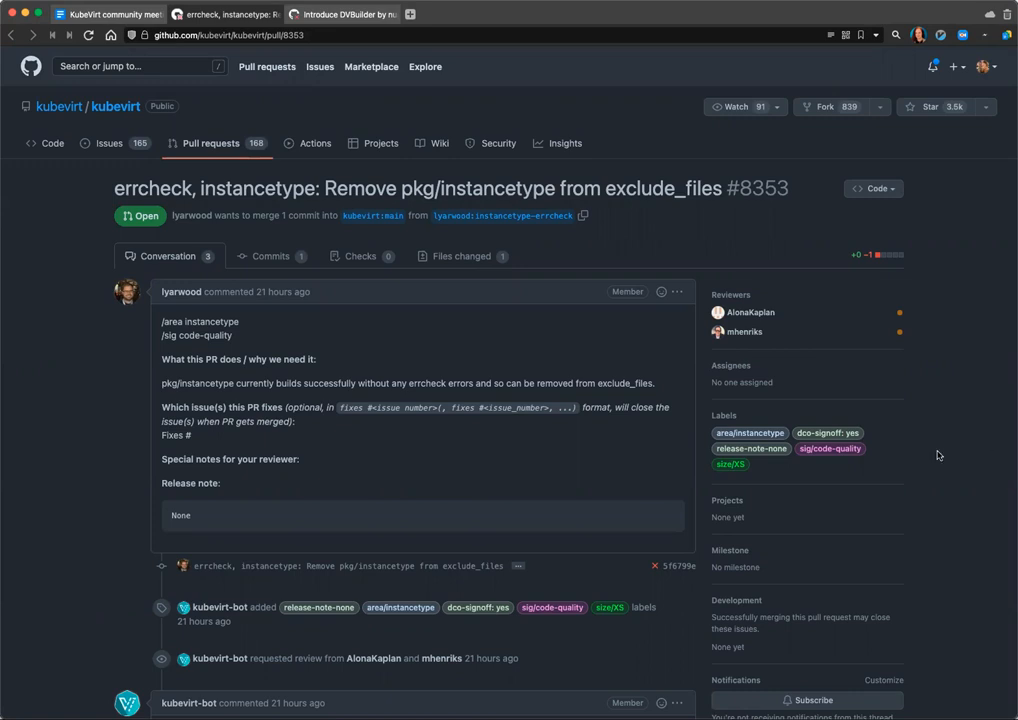
{"action": "mouse_move", "coordinate": [91, 385]}
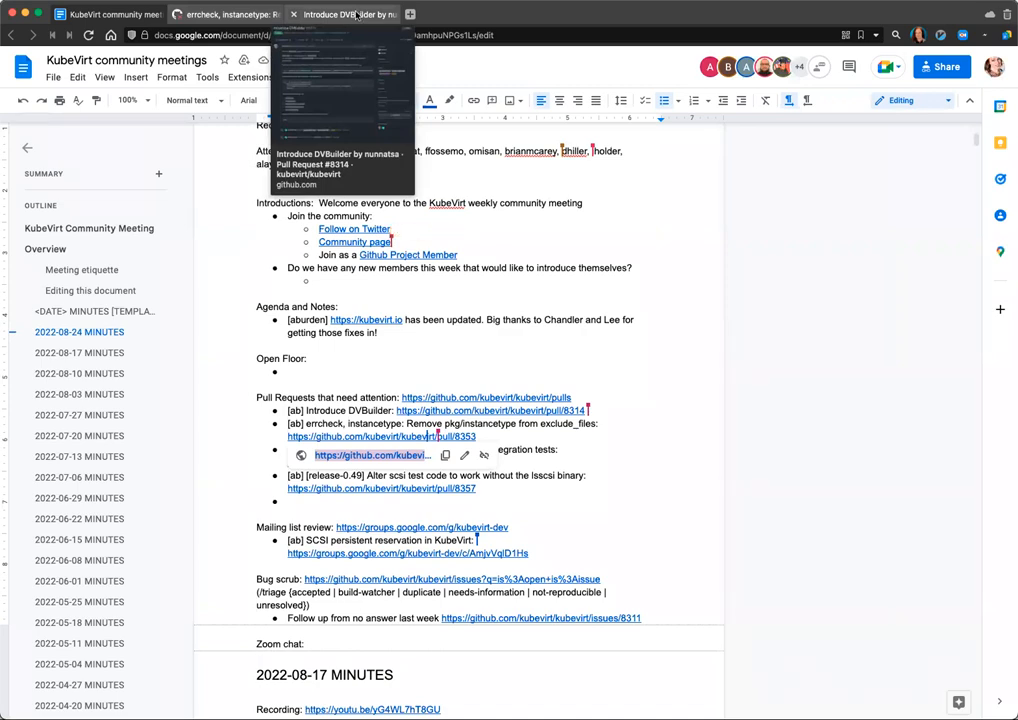
Step: Revisit the DVBuilder tab, then read the #8353 errcheck instancetype pull request
{"action": "left_click", "coordinate": [340, 14]}
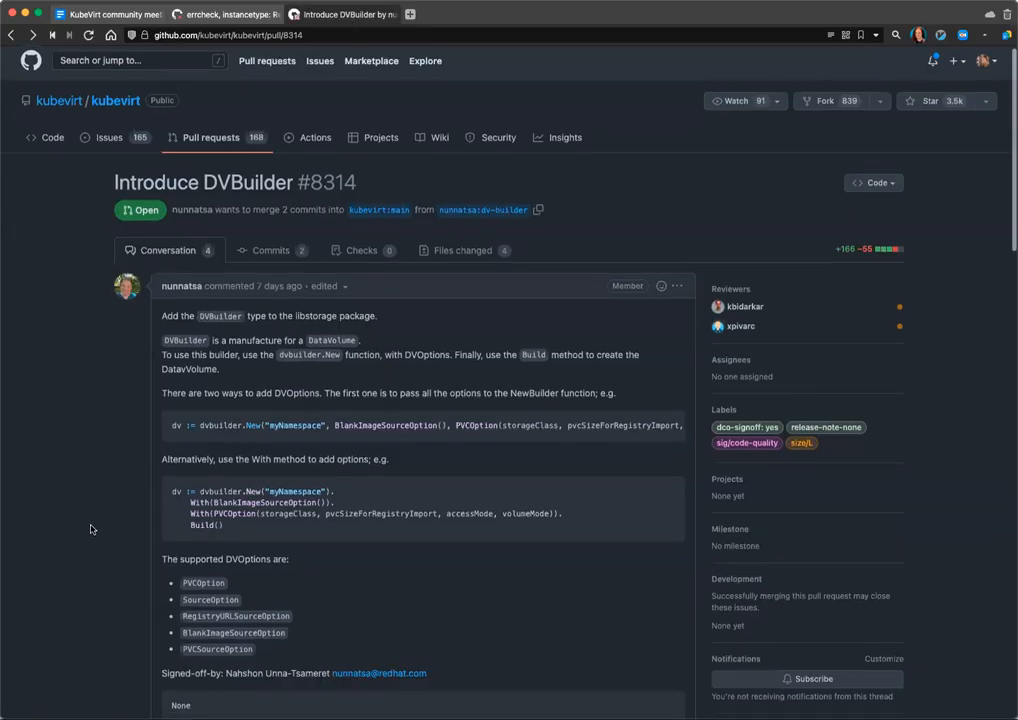
{"action": "scroll", "scroll_direction": "down", "scroll_amount": 3}
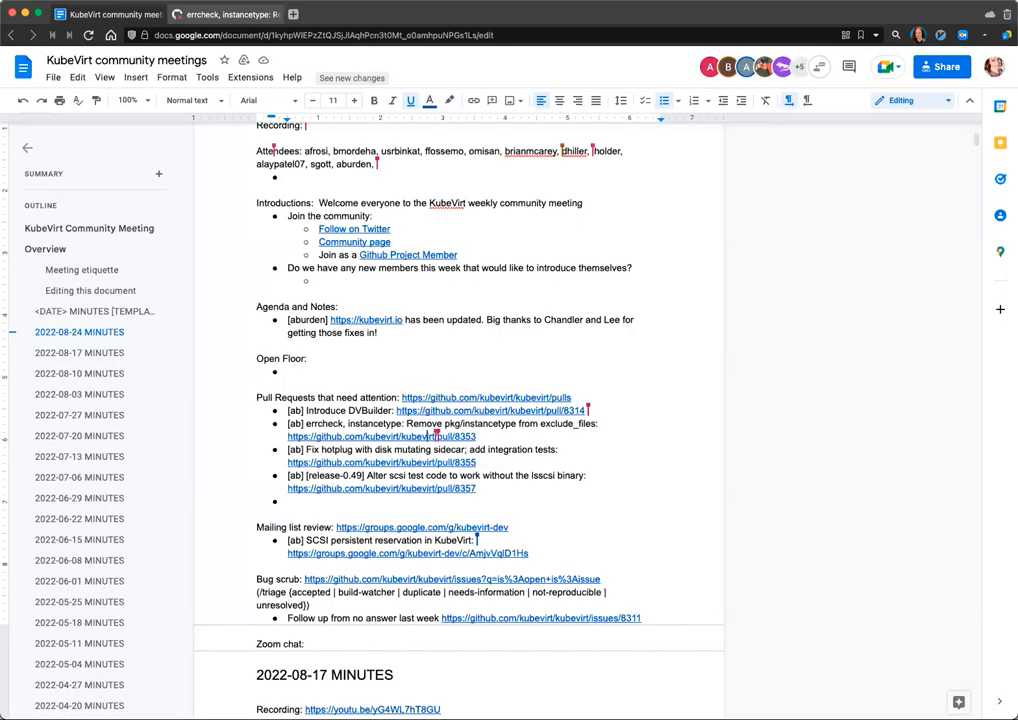
{"action": "left_click", "coordinate": [233, 14]}
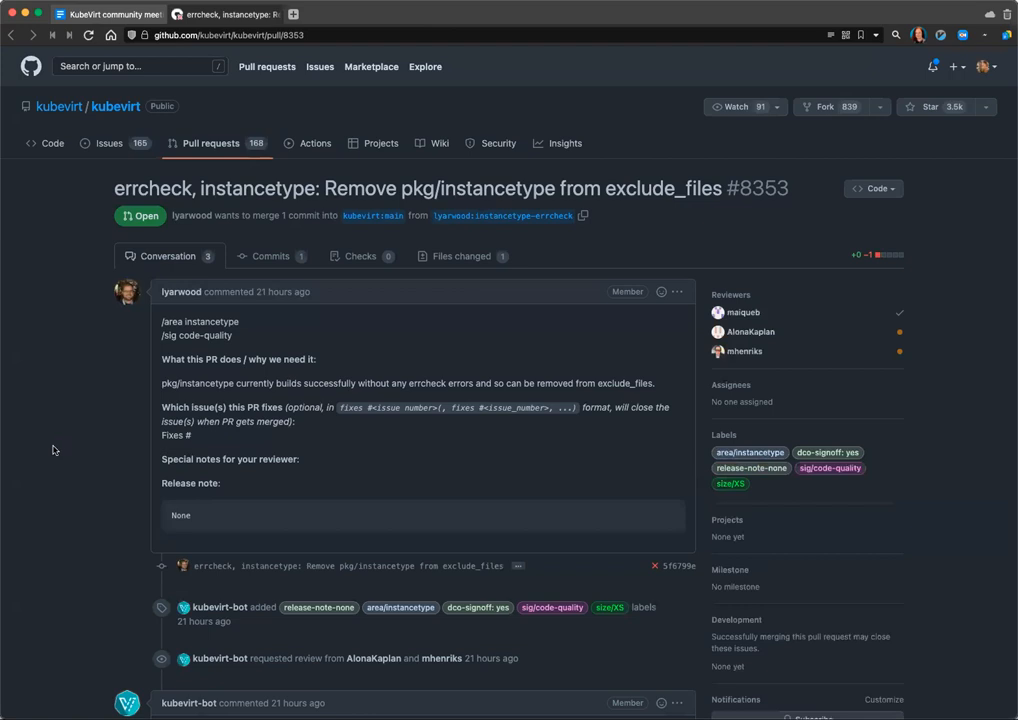
{"action": "mouse_move", "coordinate": [52, 448]}
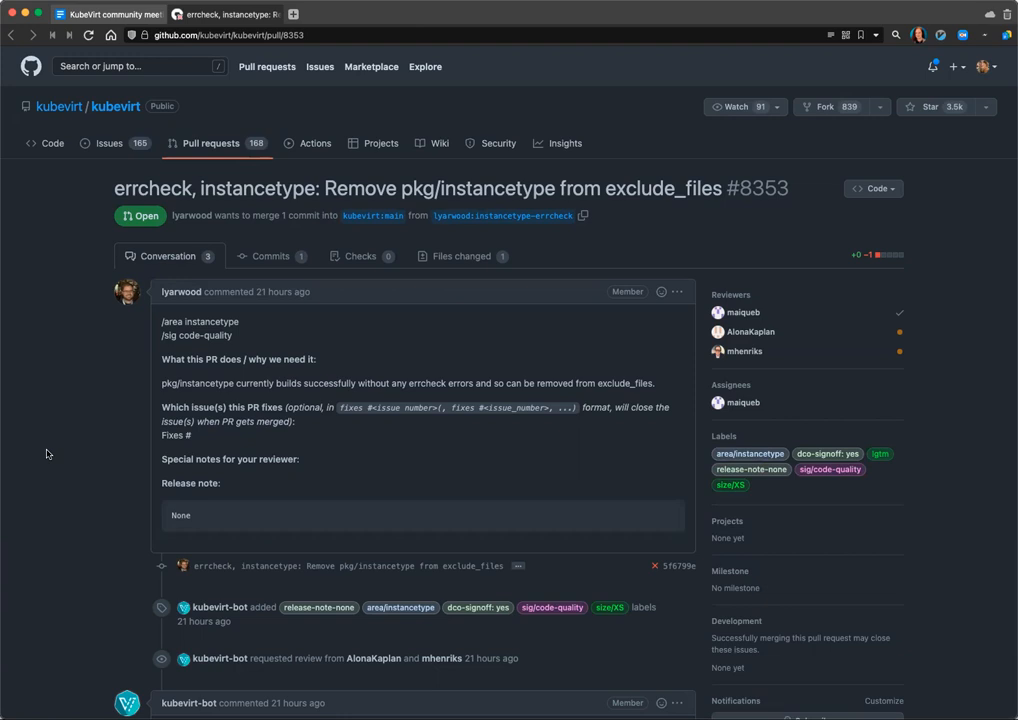
{"action": "scroll", "scroll_direction": "down", "scroll_amount": 3}
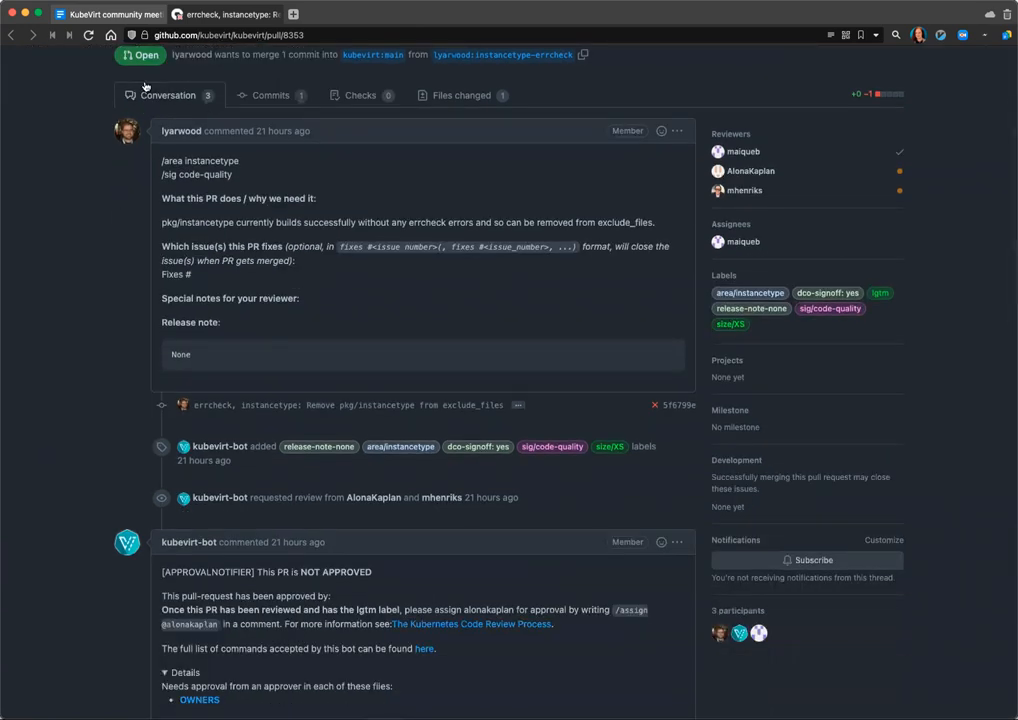
{"action": "mouse_move", "coordinate": [128, 131]}
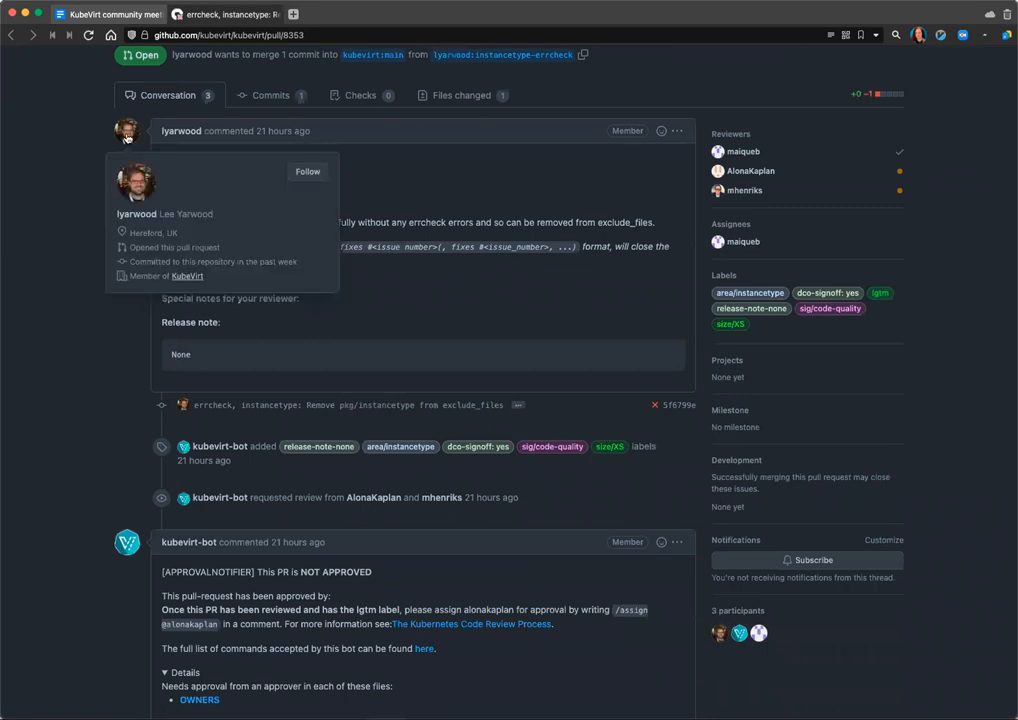
{"action": "mouse_move", "coordinate": [12, 594]}
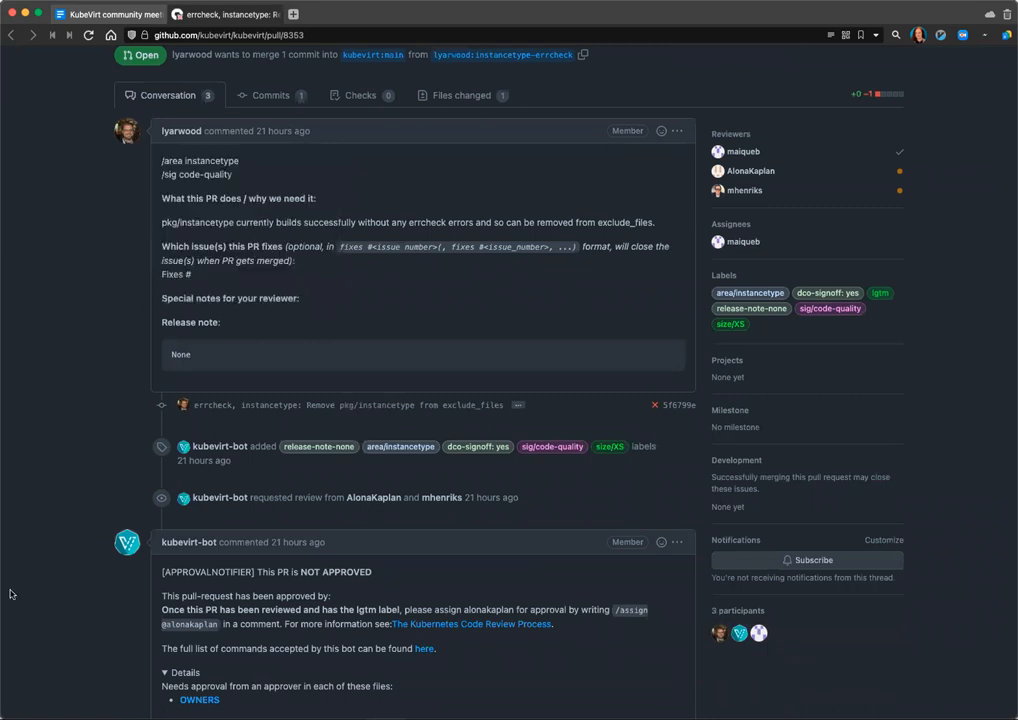
{"action": "scroll", "scroll_direction": "down", "scroll_amount": 3}
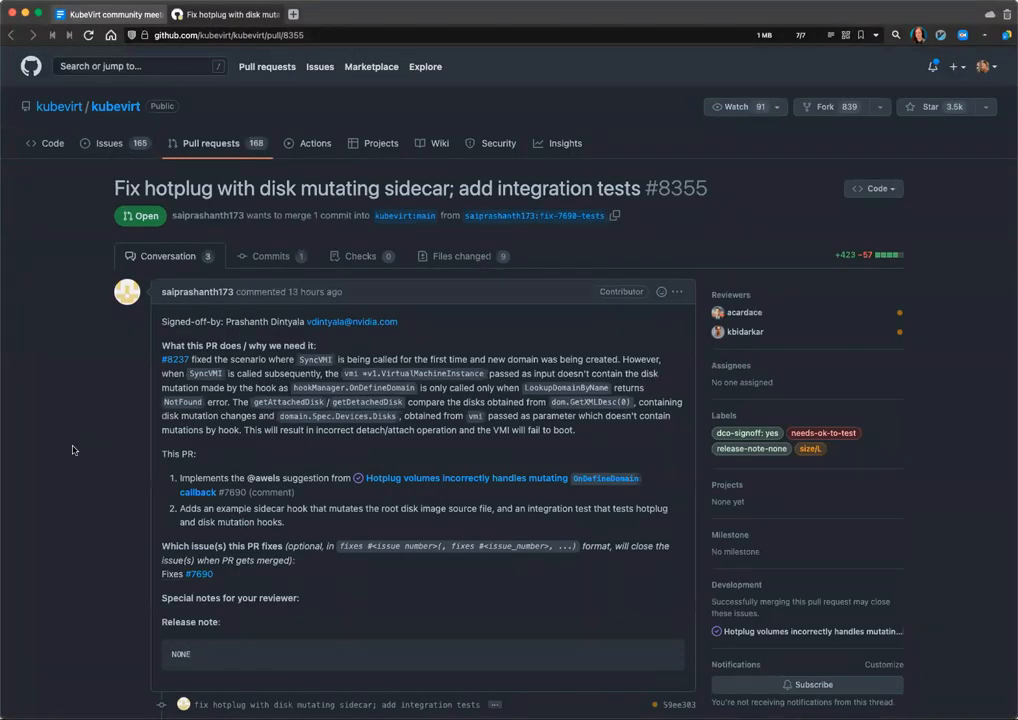
Step: Read pull request #8355's hotplug sidecar fix description and close its tab
{"action": "scroll", "scroll_direction": "down", "scroll_amount": 3}
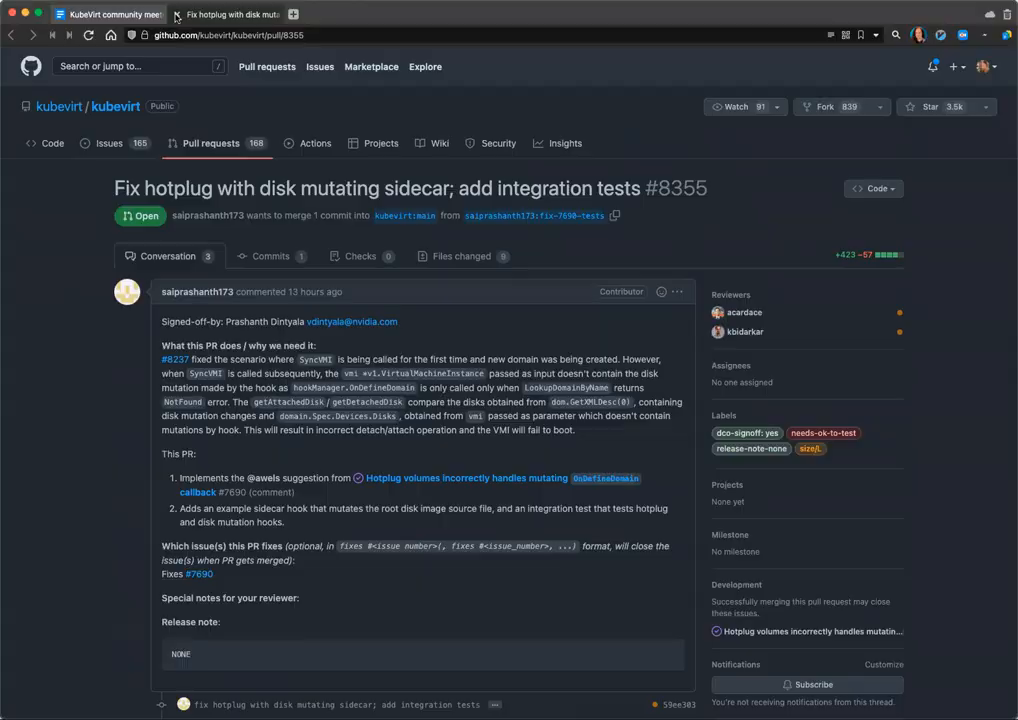
{"action": "left_click", "coordinate": [108, 14]}
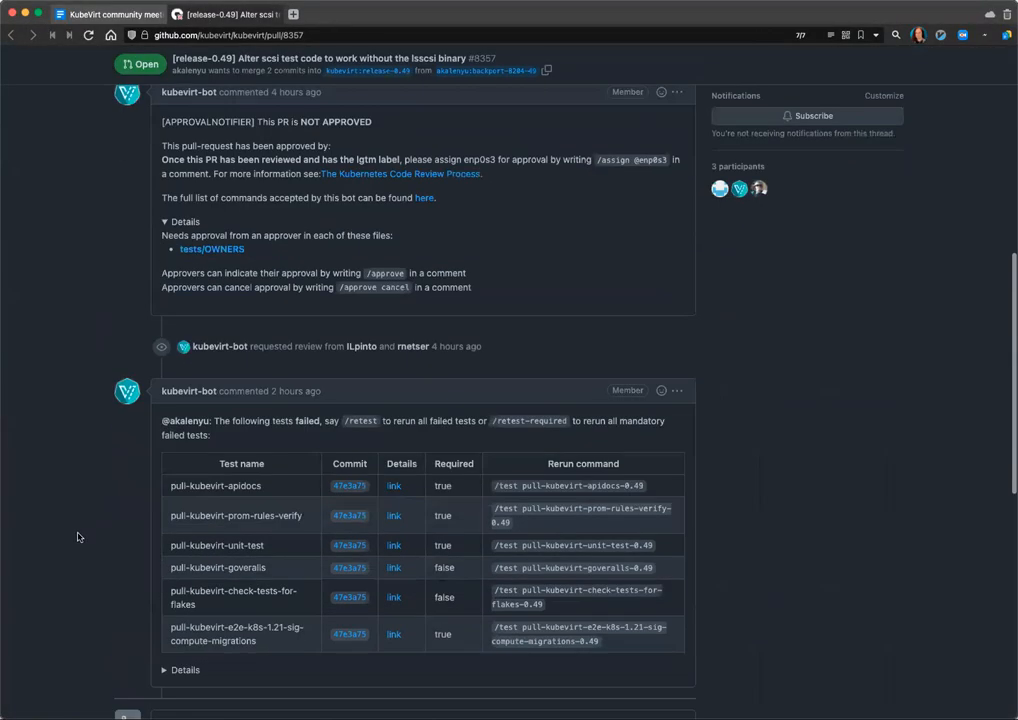
Step: Scroll through pull request #8357's conversation and failed test table
{"action": "scroll", "scroll_direction": "down", "scroll_amount": 3}
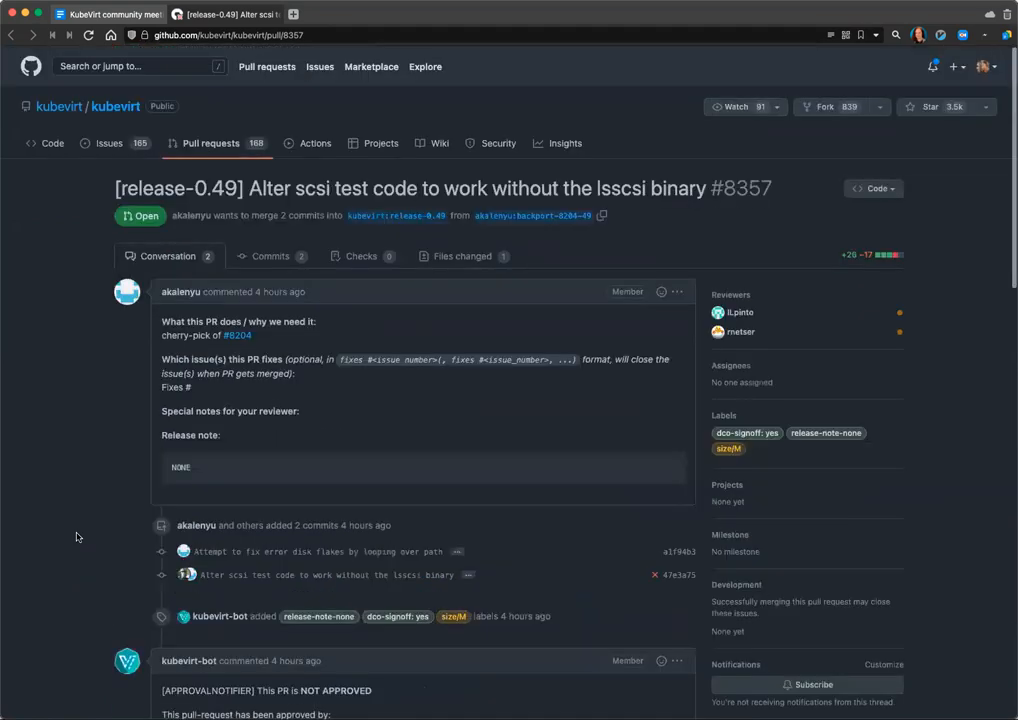
{"action": "mouse_move", "coordinate": [71, 172]}
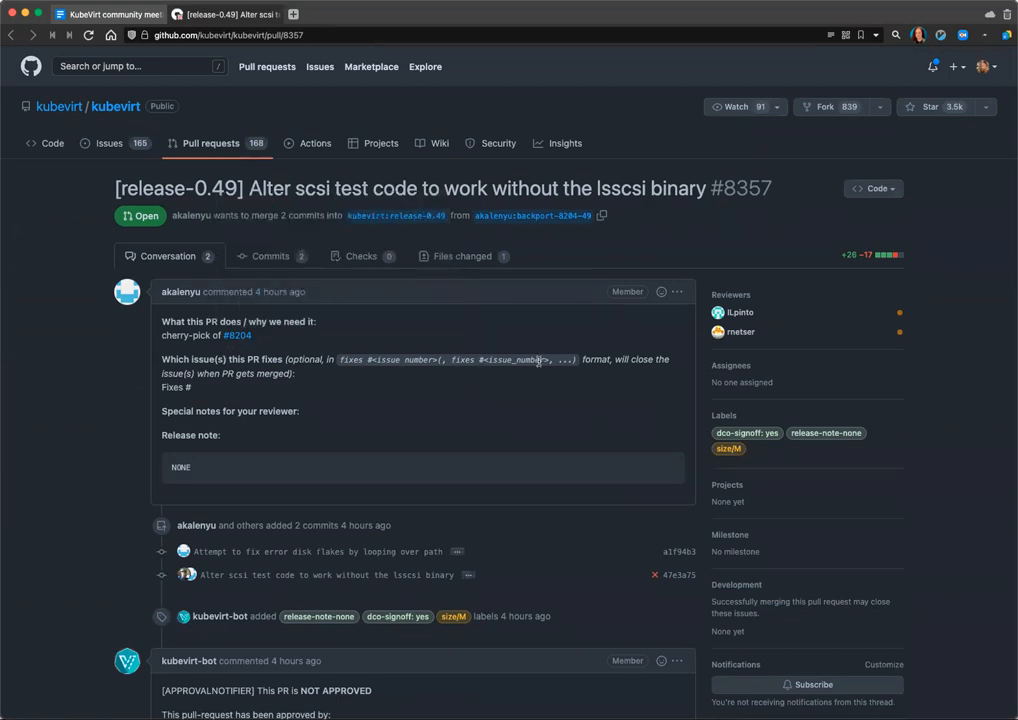
{"action": "mouse_move", "coordinate": [80, 424]}
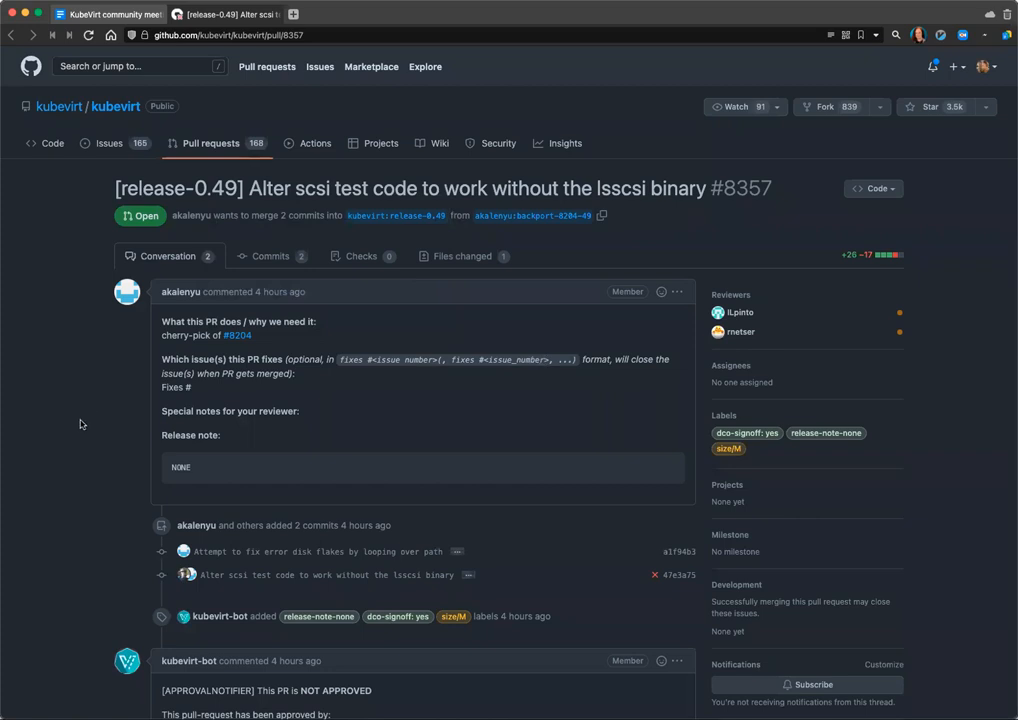
{"action": "scroll", "scroll_direction": "down", "scroll_amount": 3}
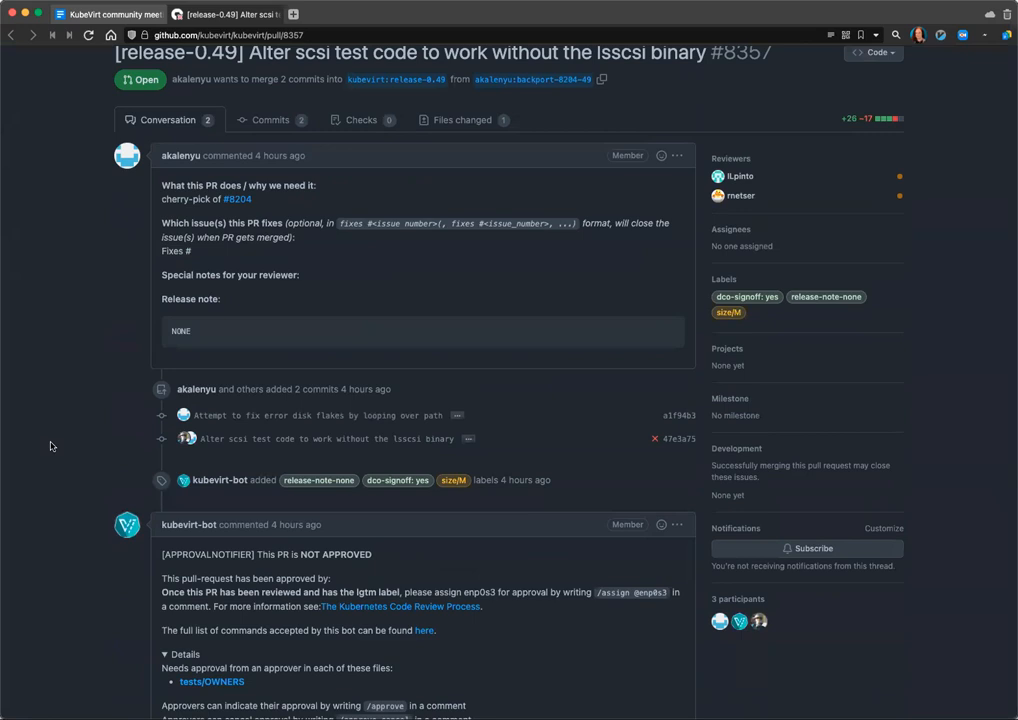
{"action": "mouse_move", "coordinate": [50, 446]}
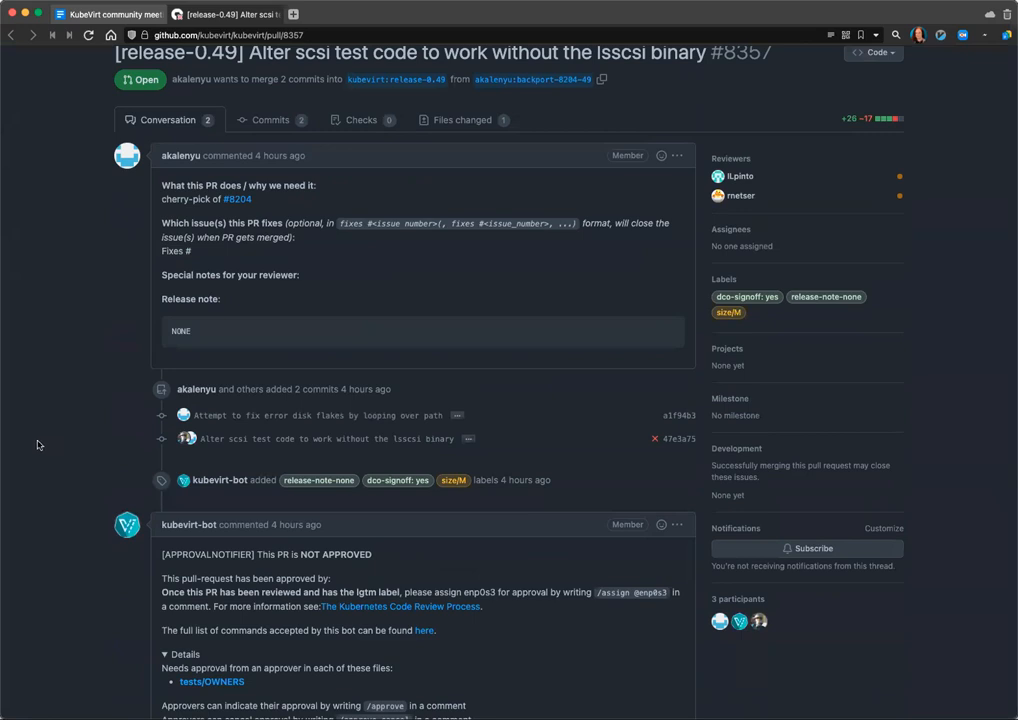
{"action": "scroll", "scroll_direction": "up", "scroll_amount": 3}
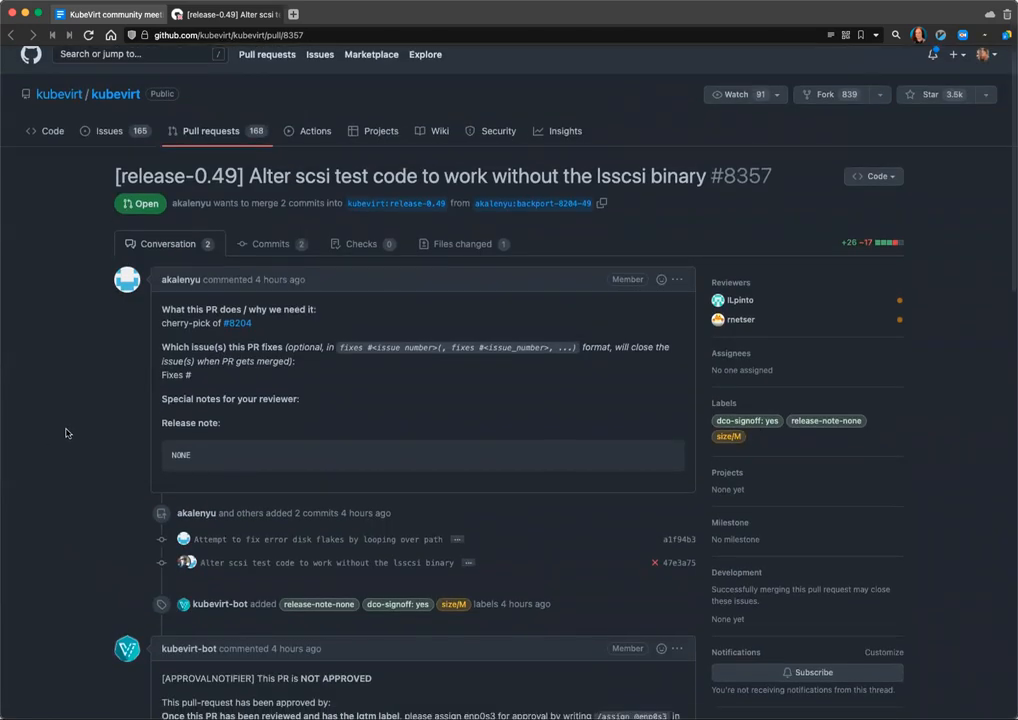
{"action": "scroll", "scroll_direction": "down", "scroll_amount": 3}
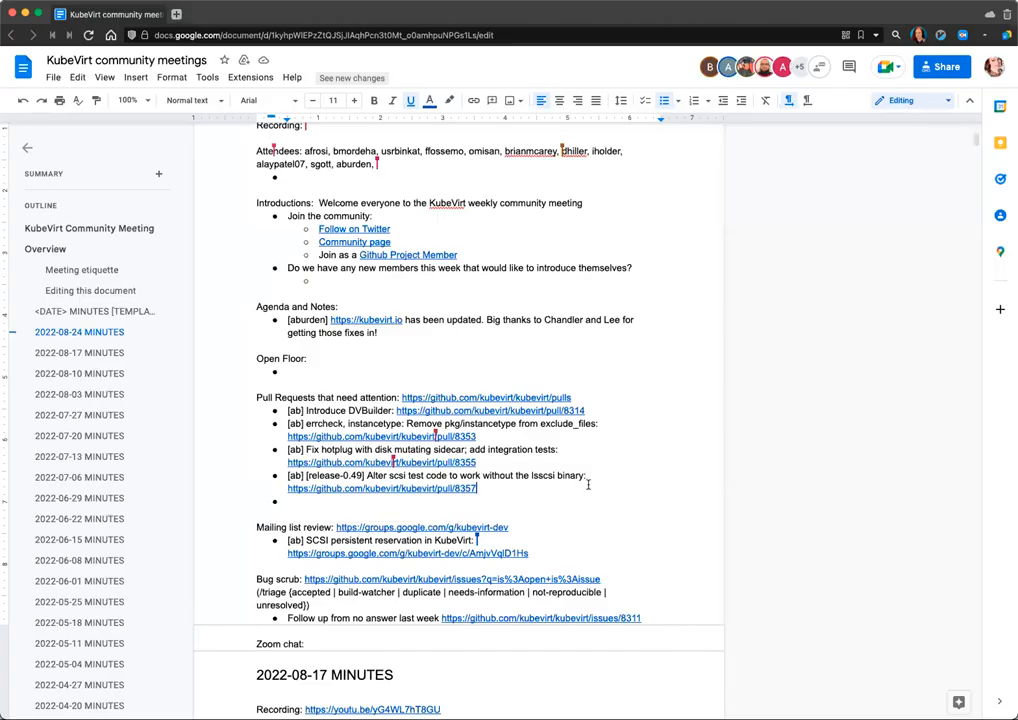
Step: Scroll to Mailing list review and right-click the SCSI persistent reservation thread link
{"action": "scroll", "scroll_direction": "down", "scroll_amount": 3}
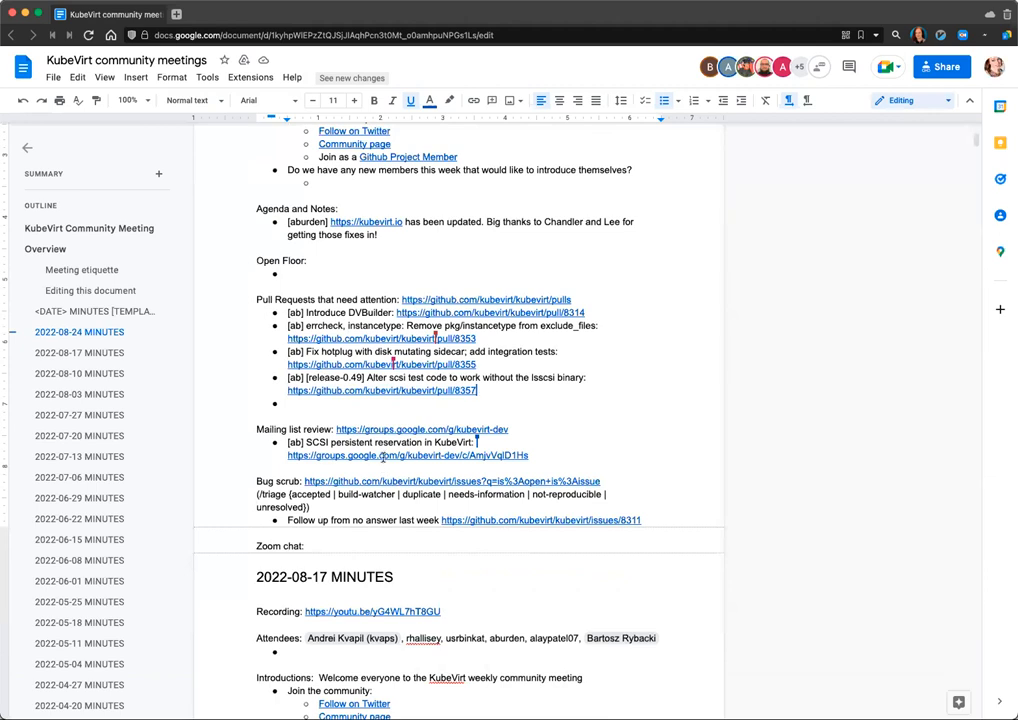
{"action": "right_click", "coordinate": [383, 455]}
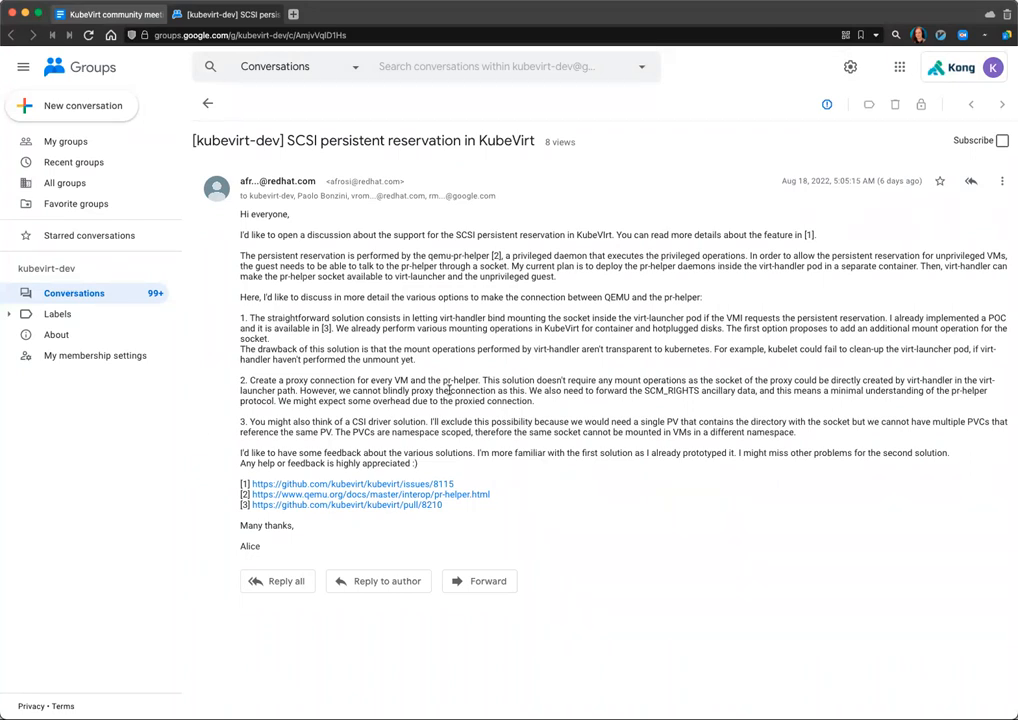
{"action": "mouse_move", "coordinate": [384, 489]}
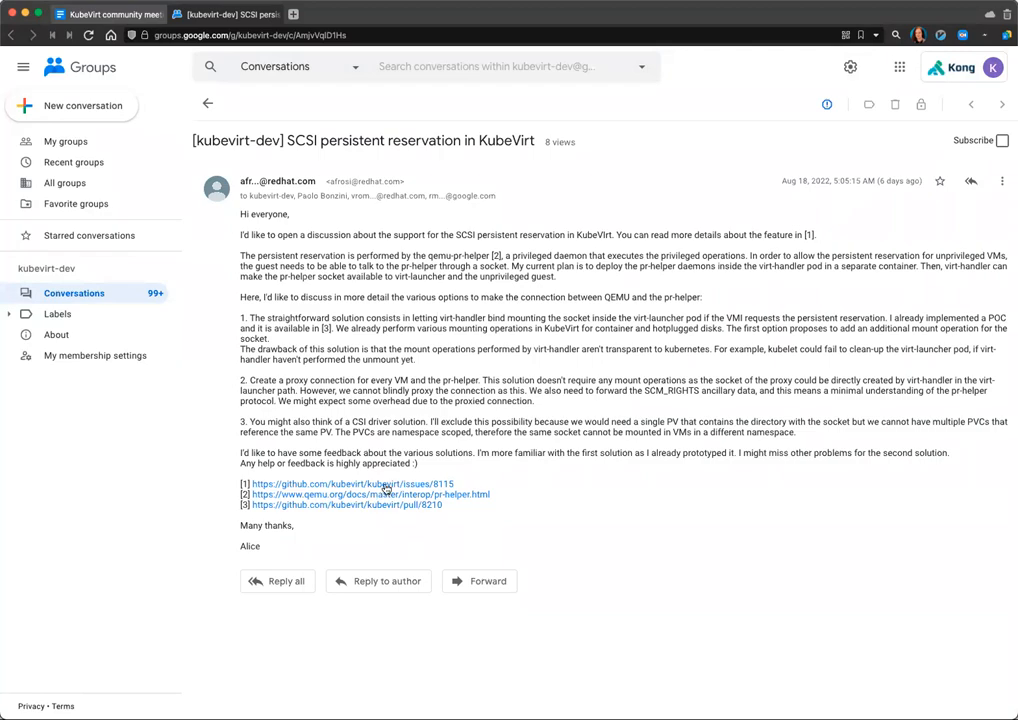
Step: Follow reference [1] to GitHub issue kubevirt/kubevirt #8115
{"action": "left_click", "coordinate": [351, 484]}
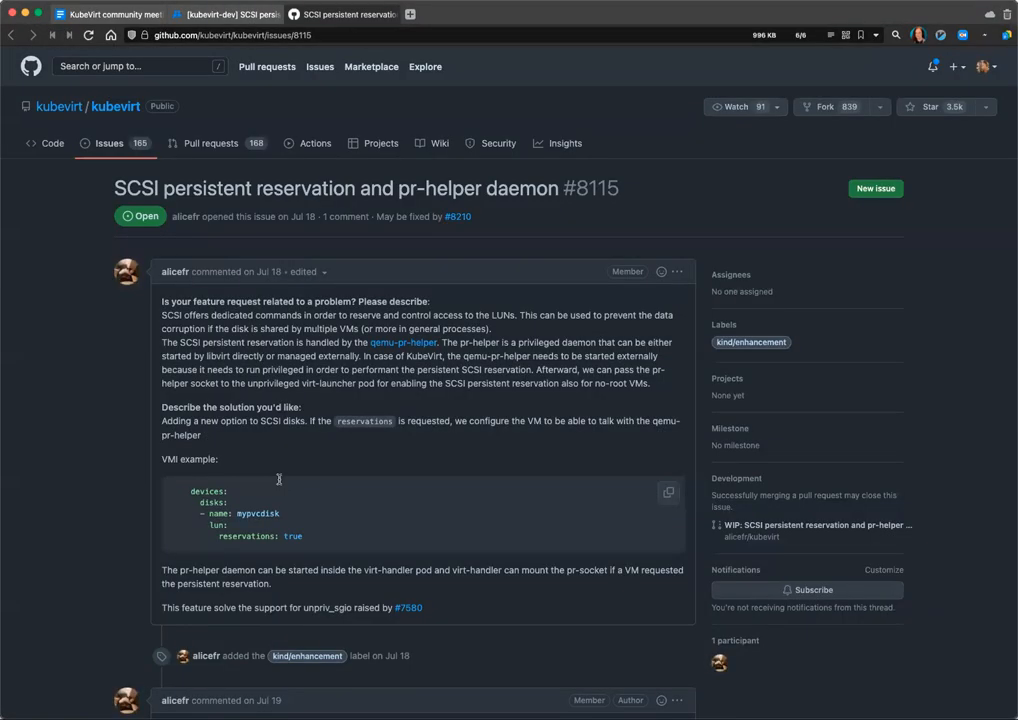
{"action": "mouse_move", "coordinate": [45, 479]}
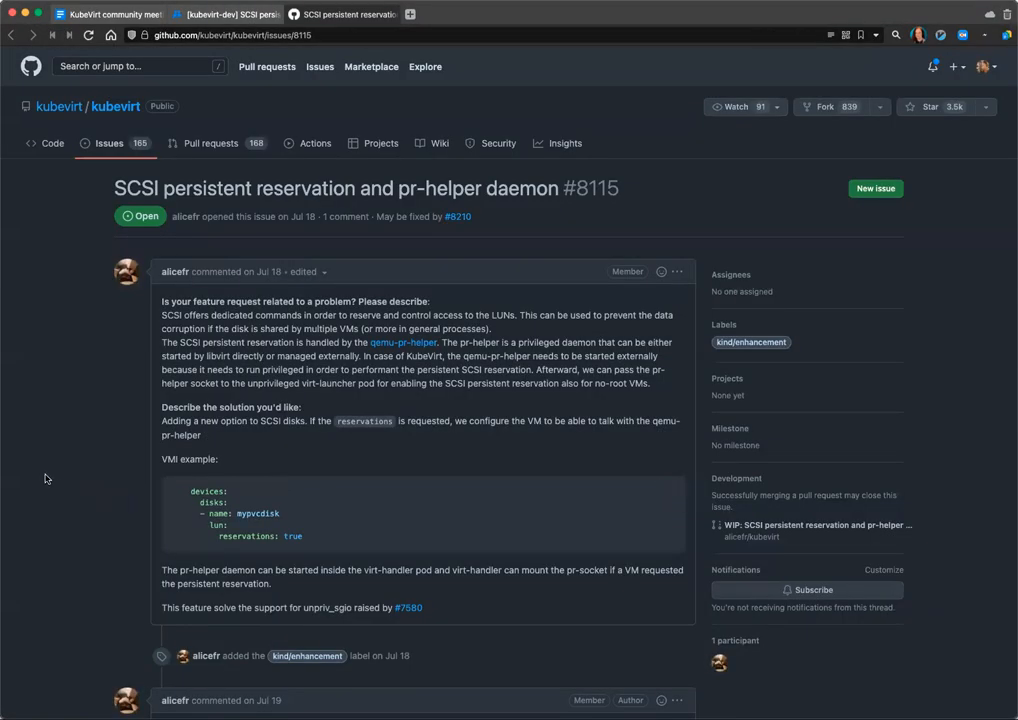
Step: Scroll through issue #8115's description, comments and referenced pr-helper commits
{"action": "scroll", "scroll_direction": "down", "scroll_amount": 3}
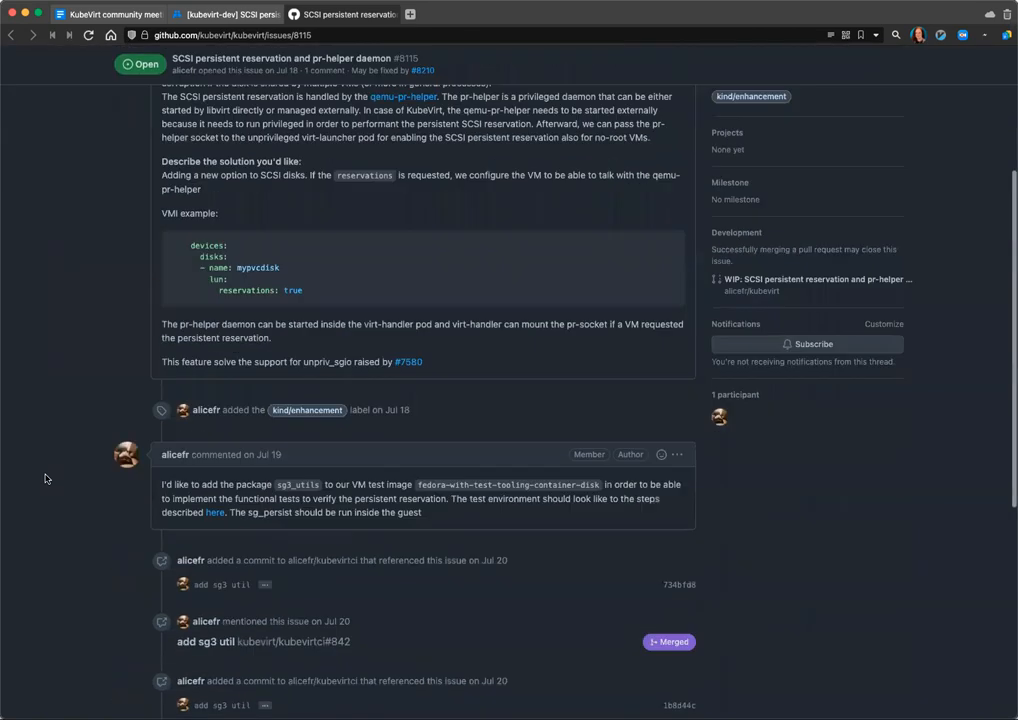
{"action": "scroll", "scroll_direction": "down", "scroll_amount": 3}
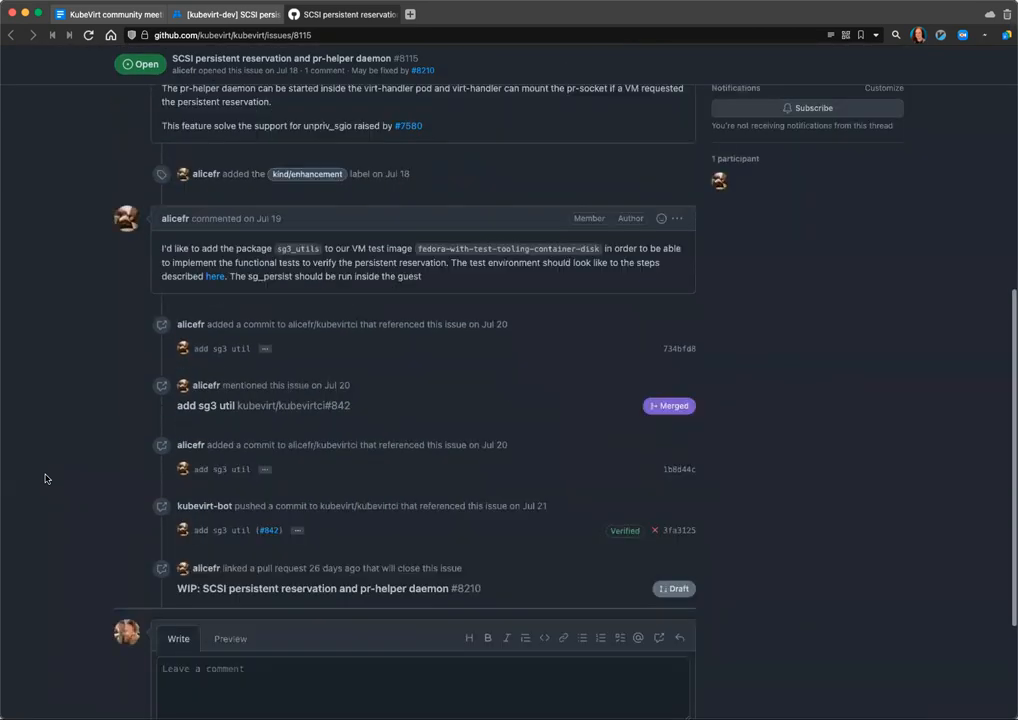
{"action": "scroll", "scroll_direction": "up", "scroll_amount": 3}
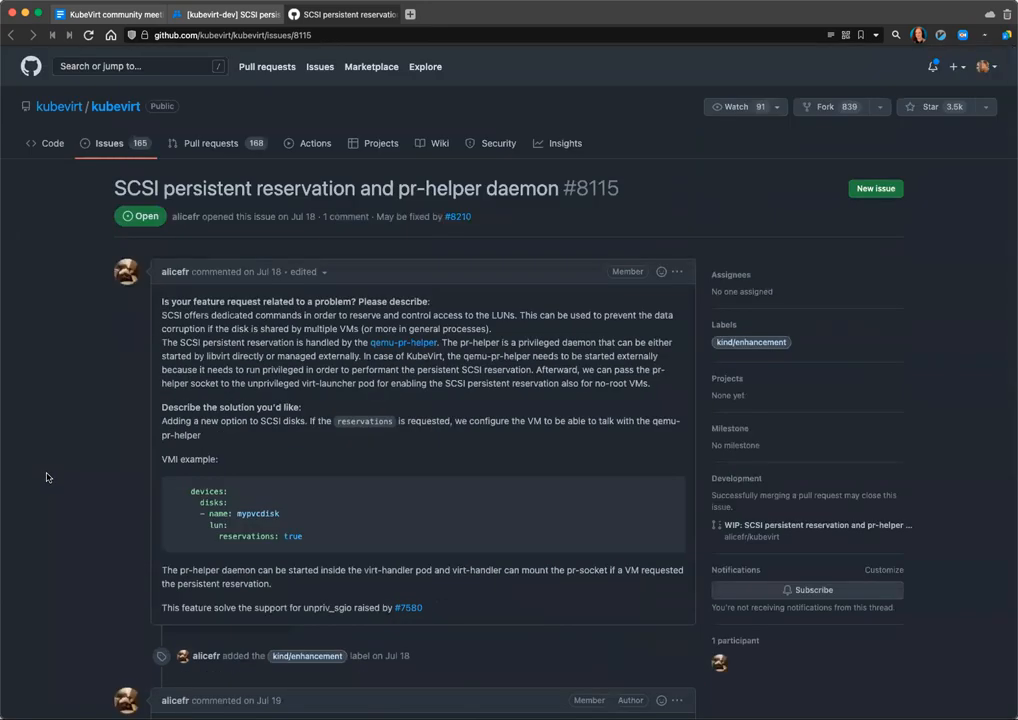
{"action": "scroll", "scroll_direction": "down", "scroll_amount": 3}
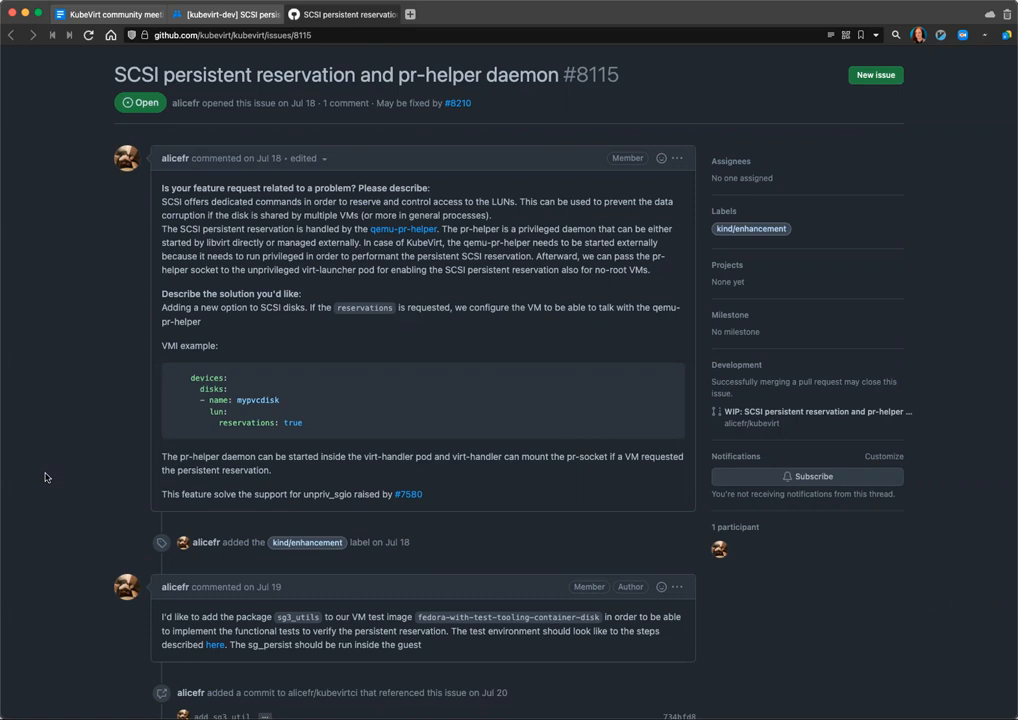
{"action": "mouse_move", "coordinate": [4, 251]}
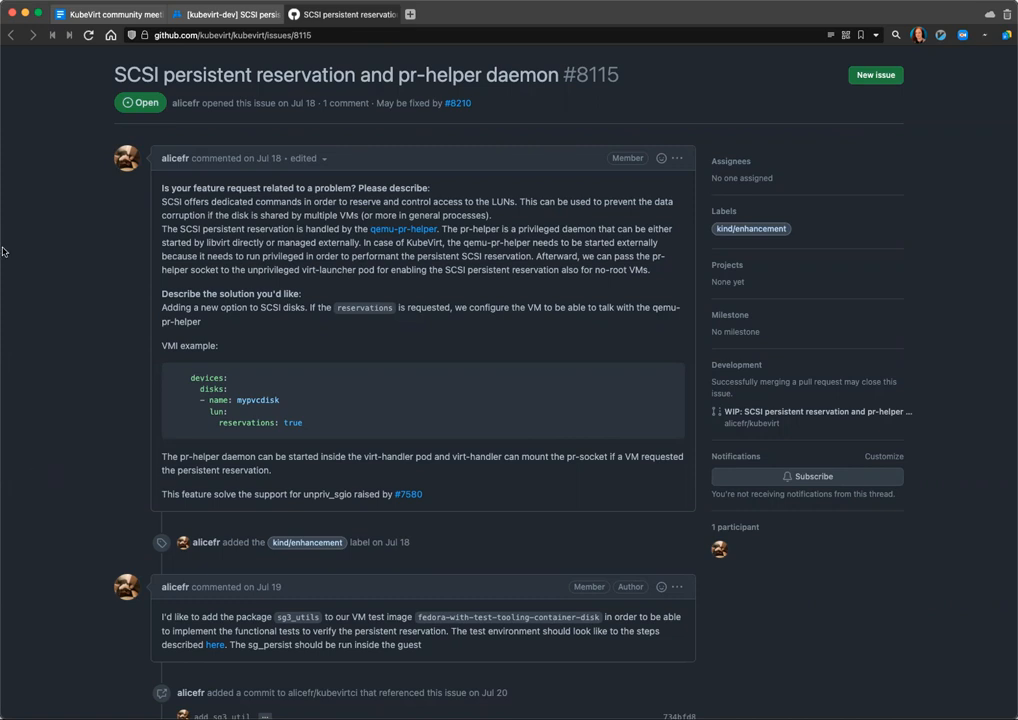
{"action": "scroll", "scroll_direction": "down", "scroll_amount": 3}
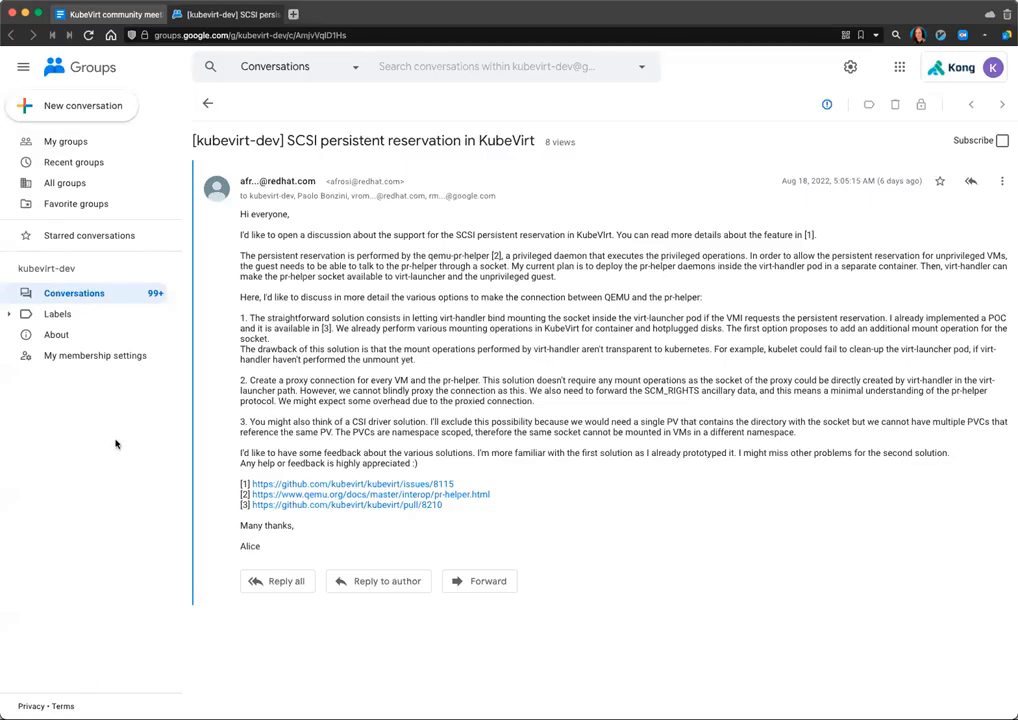
{"action": "mouse_move", "coordinate": [110, 448]}
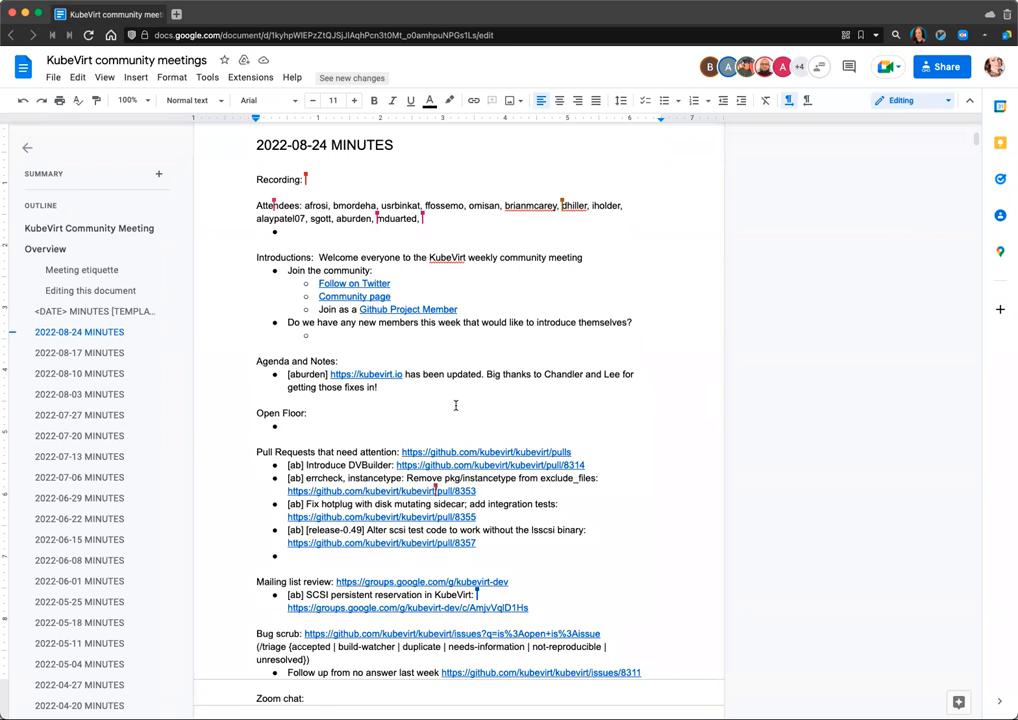
{"action": "mouse_move", "coordinate": [639, 27]}
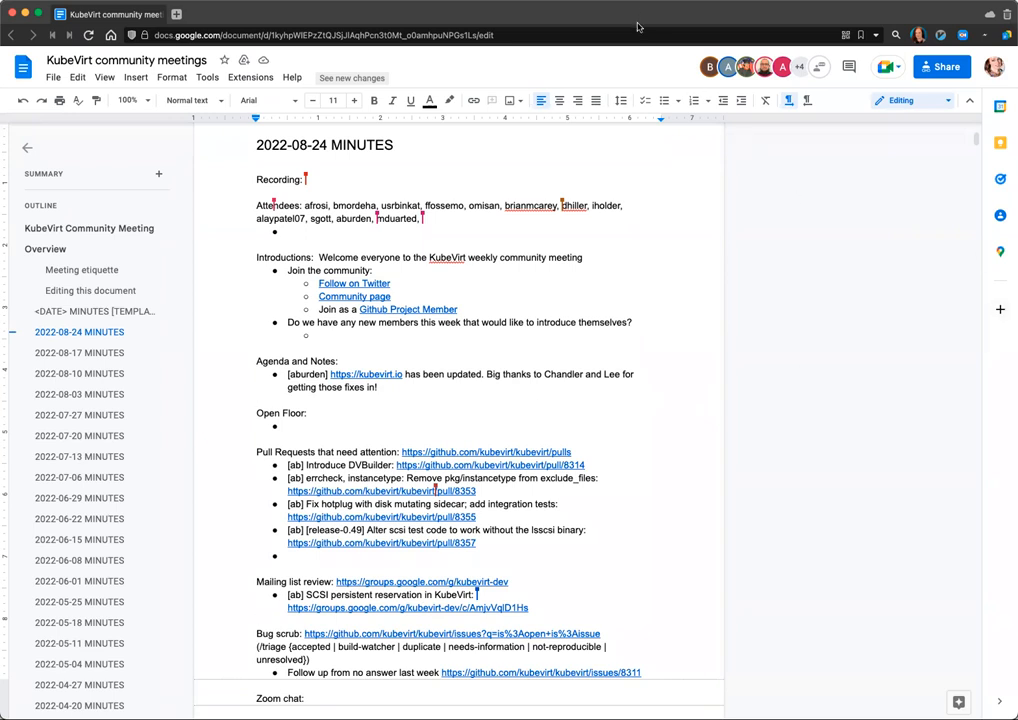